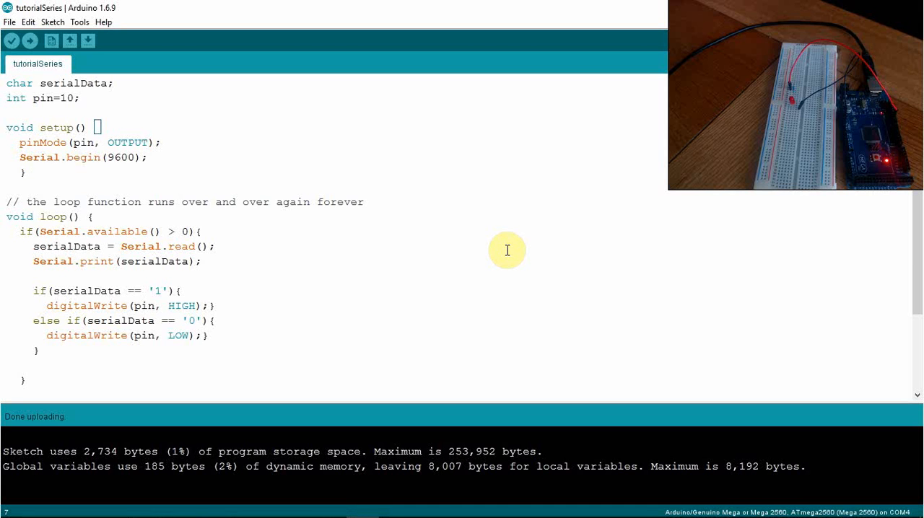
pyautogui.moveTo(468, 155)
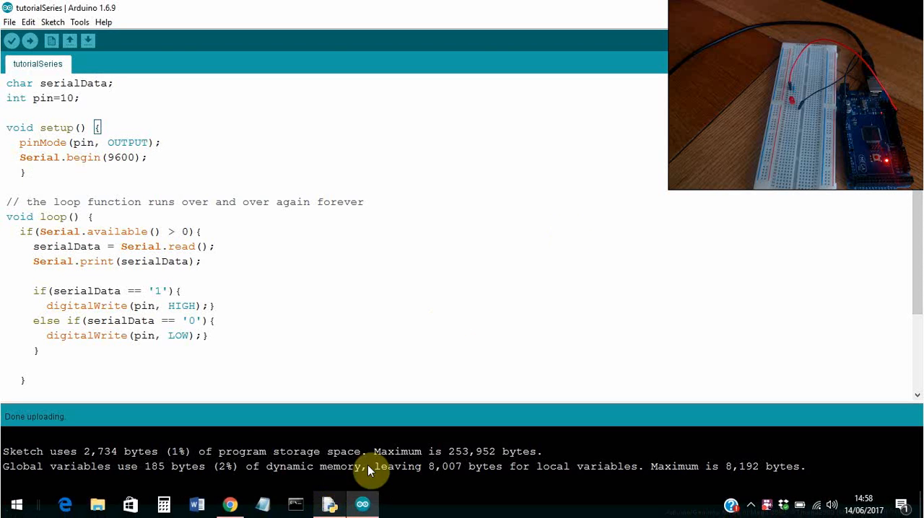
pyautogui.moveTo(329, 504)
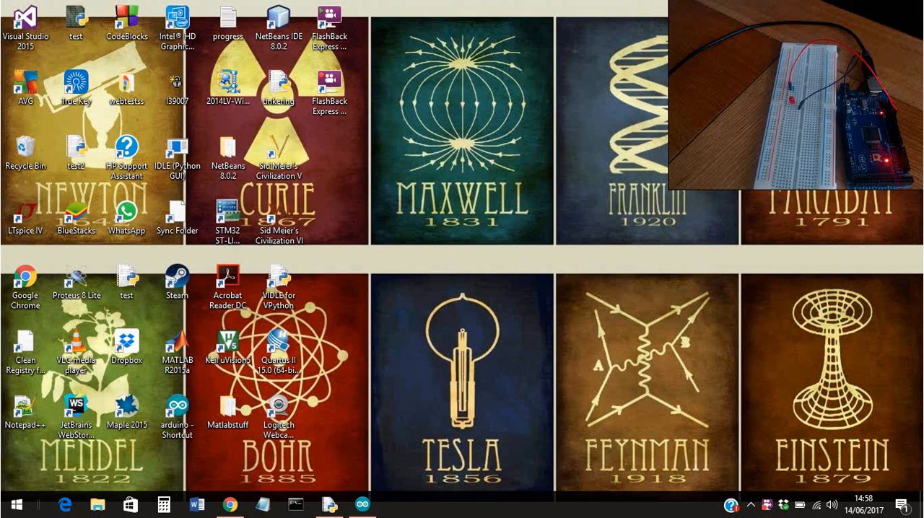
pyautogui.moveTo(329, 397)
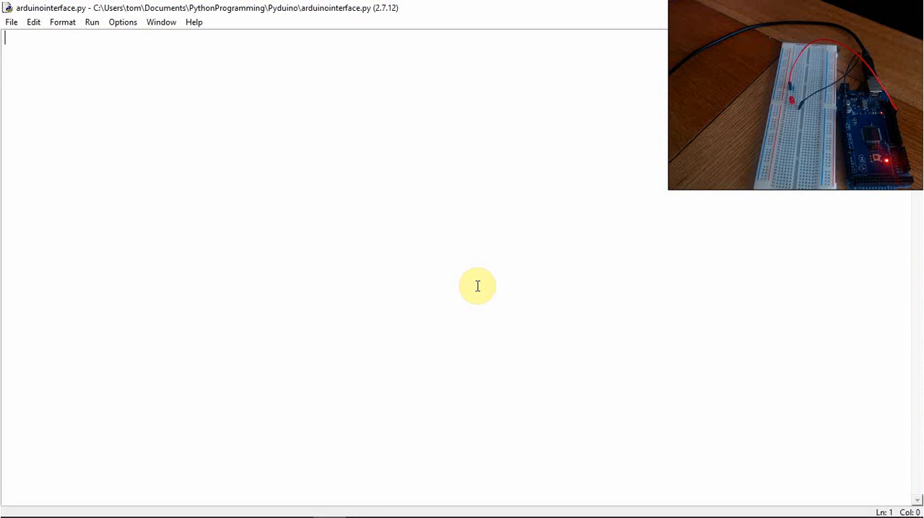
pyautogui.moveTo(393, 121)
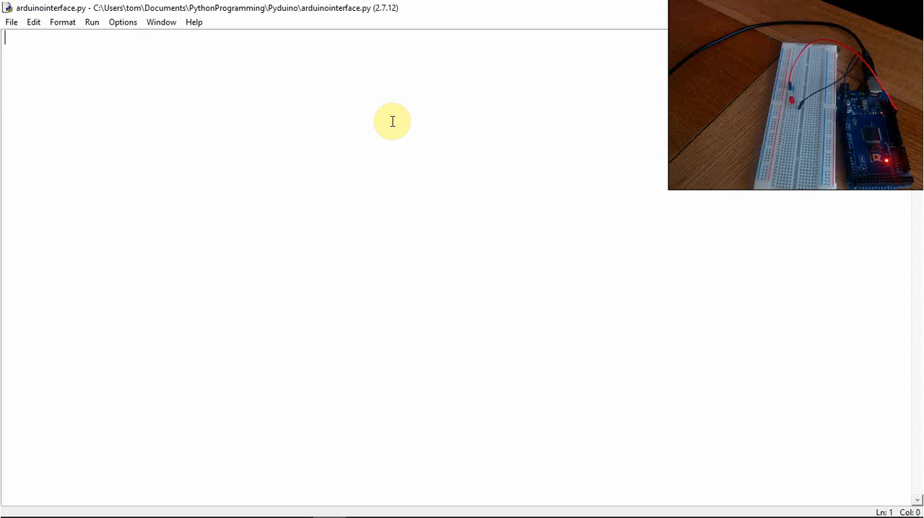
# Write `import serial` on the first line of arduinointerface.py.
pyautogui.write('i')
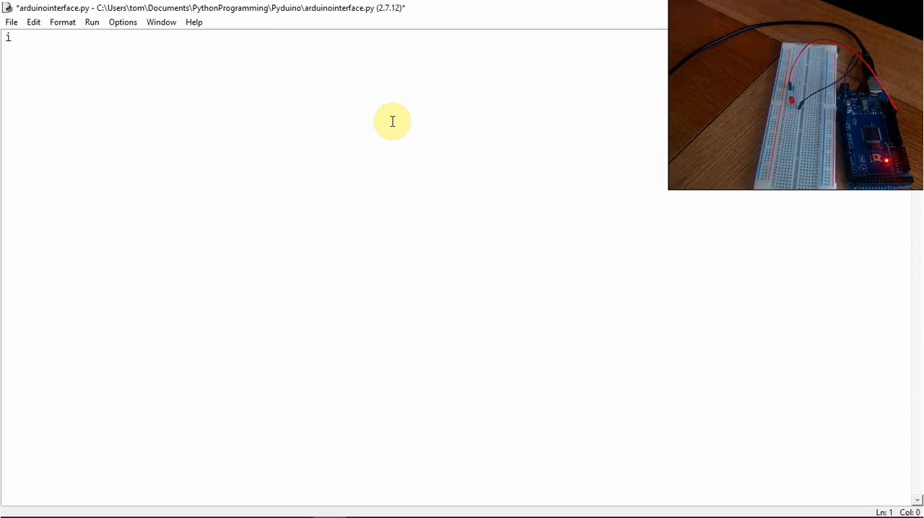
pyautogui.write('mport serial')
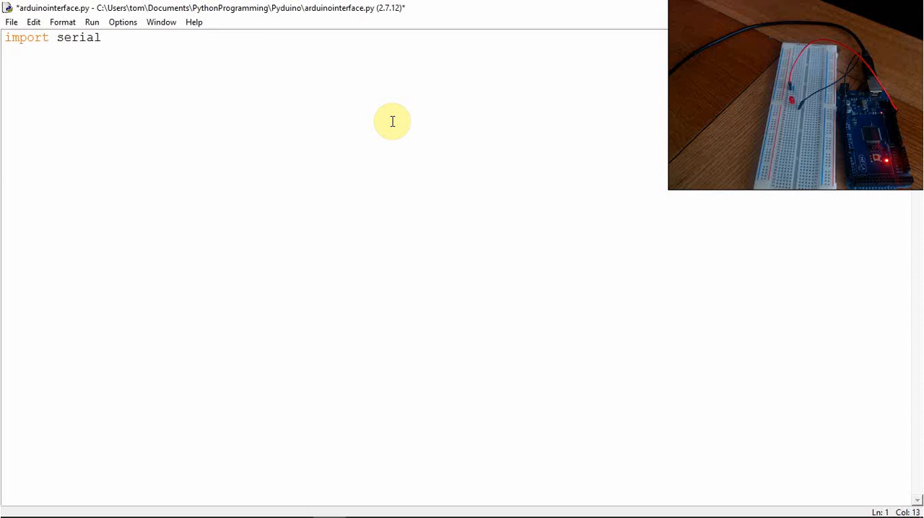
pyautogui.moveTo(228, 504)
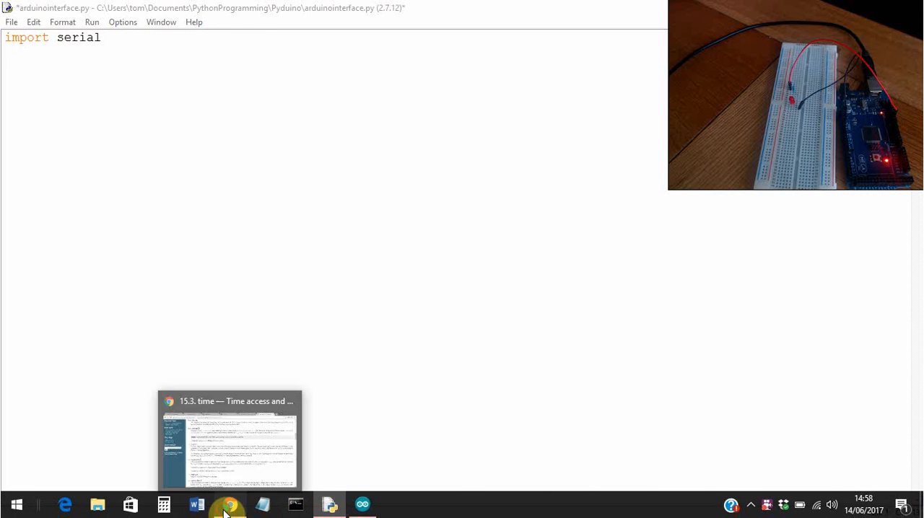
# Switch to Chrome and bring up the pyserial 3.3 PyPI page tab.
pyautogui.click(229, 441)
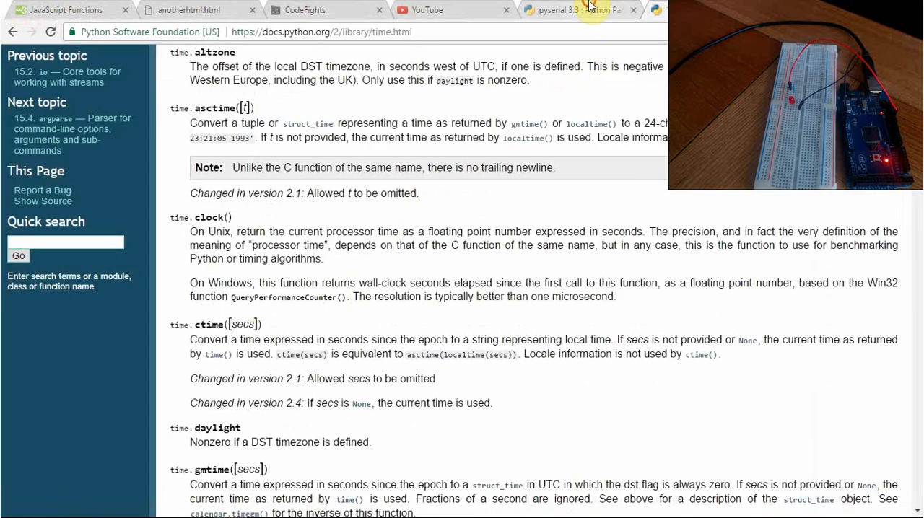
pyautogui.click(570, 9)
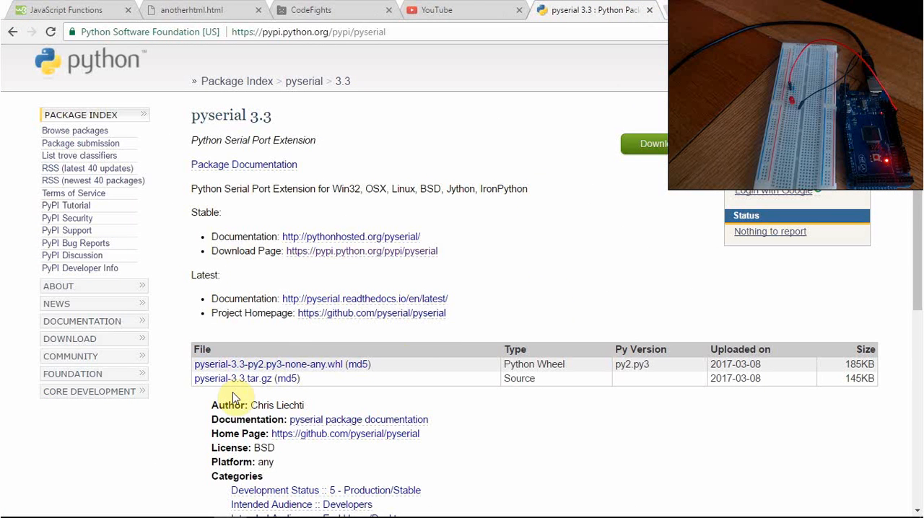
pyautogui.moveTo(577, 371)
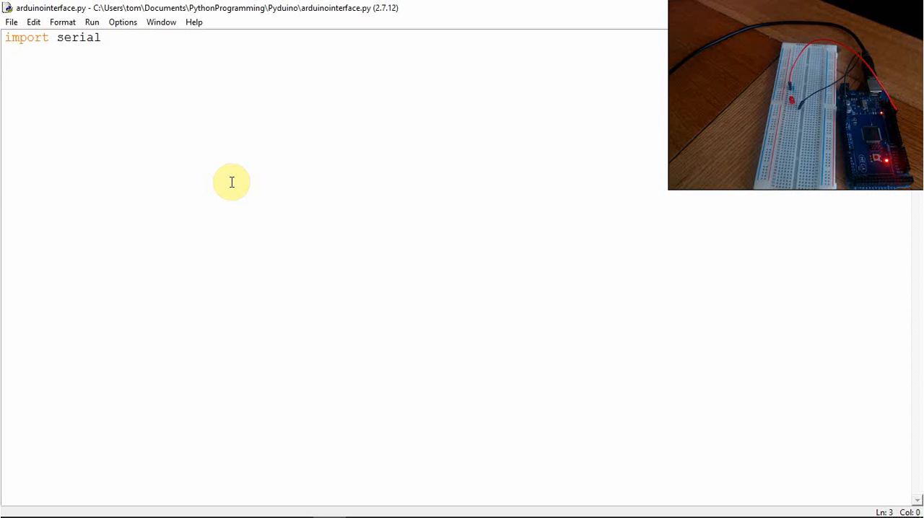
# Start a fresh blank line below `import serial`.
pyautogui.press('Return')
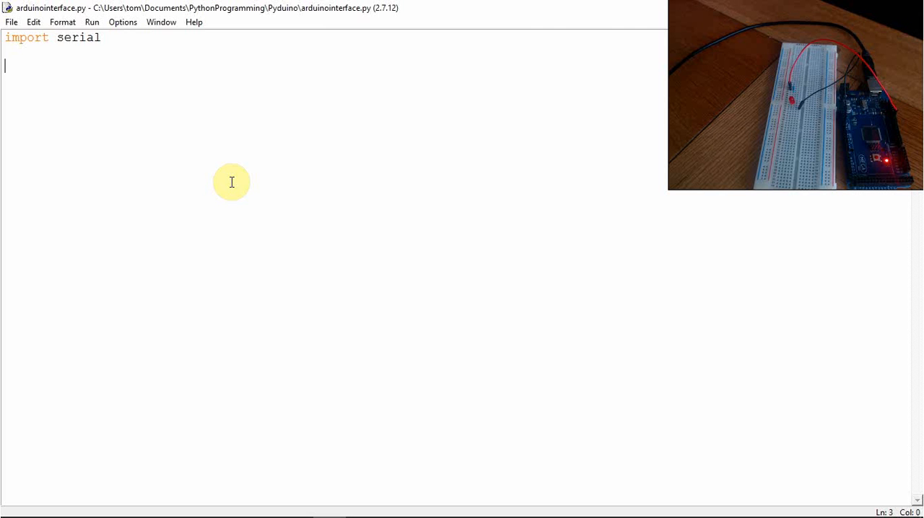
pyautogui.moveTo(72, 59)
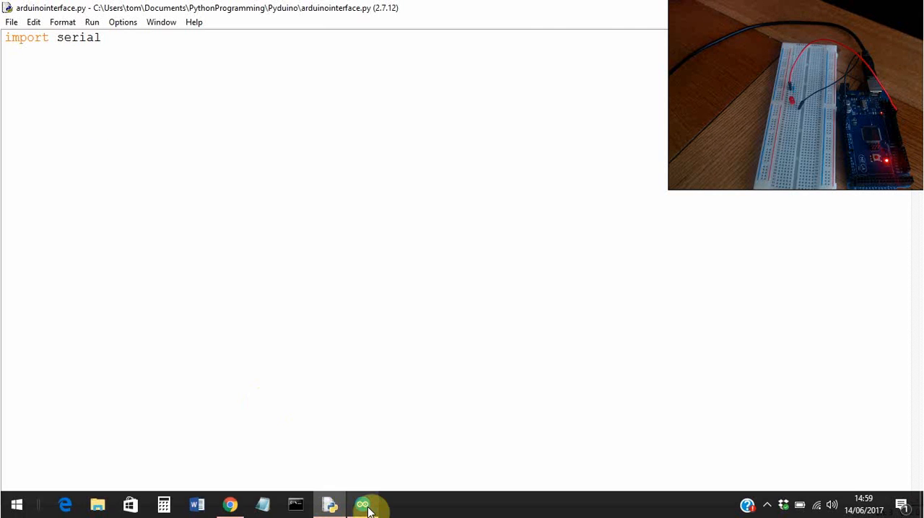
pyautogui.click(369, 504)
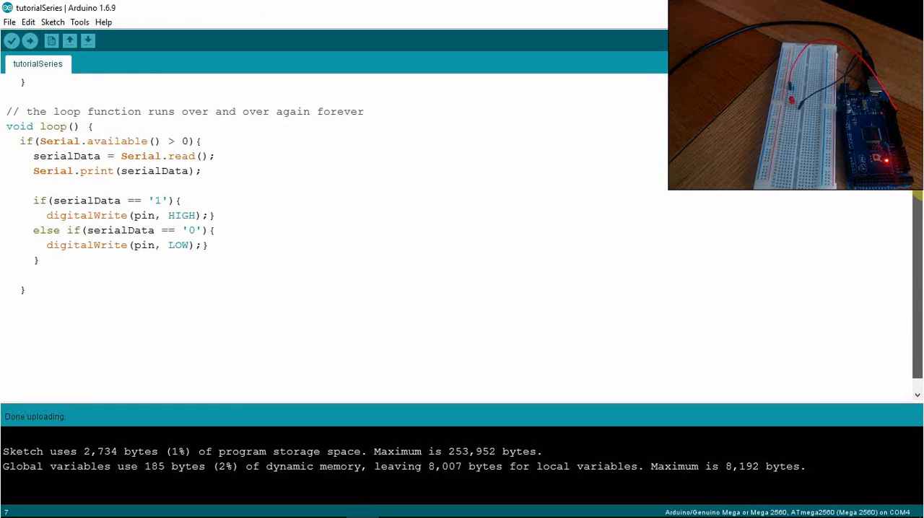
pyautogui.scroll(3)
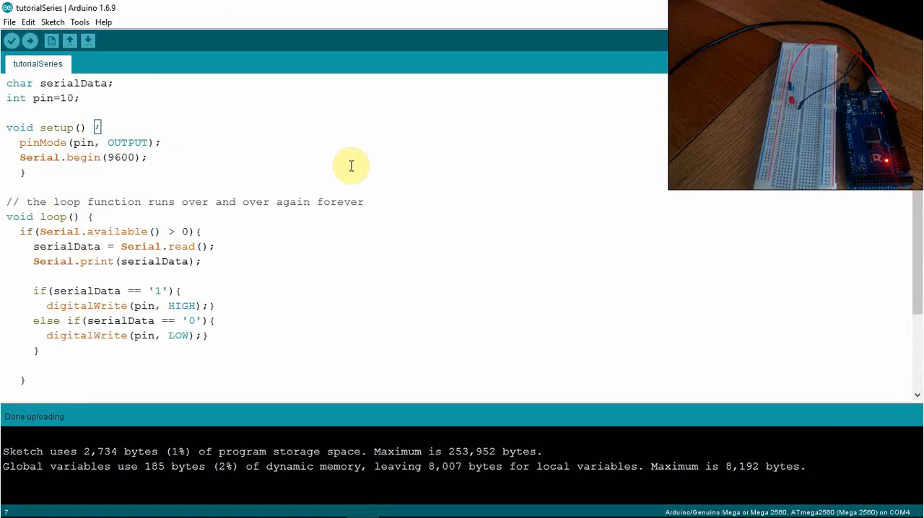
pyautogui.moveTo(818, 222)
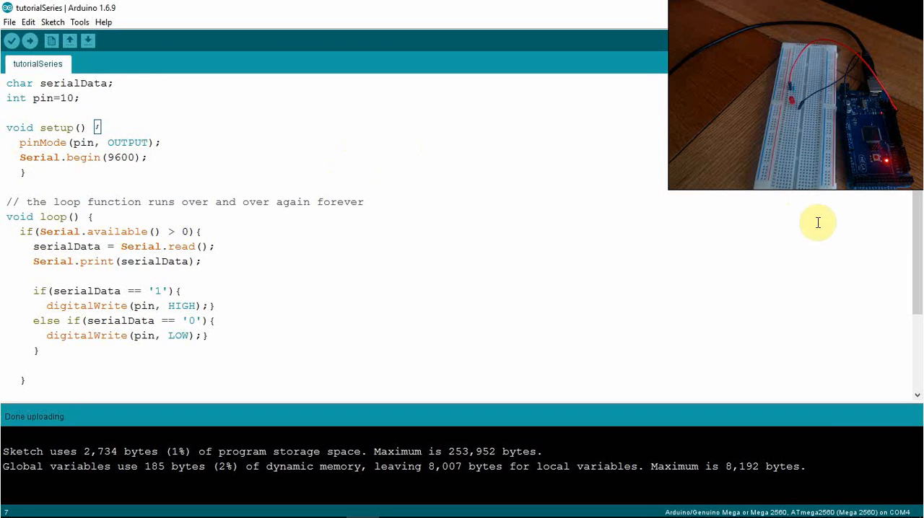
pyautogui.moveTo(551, 204)
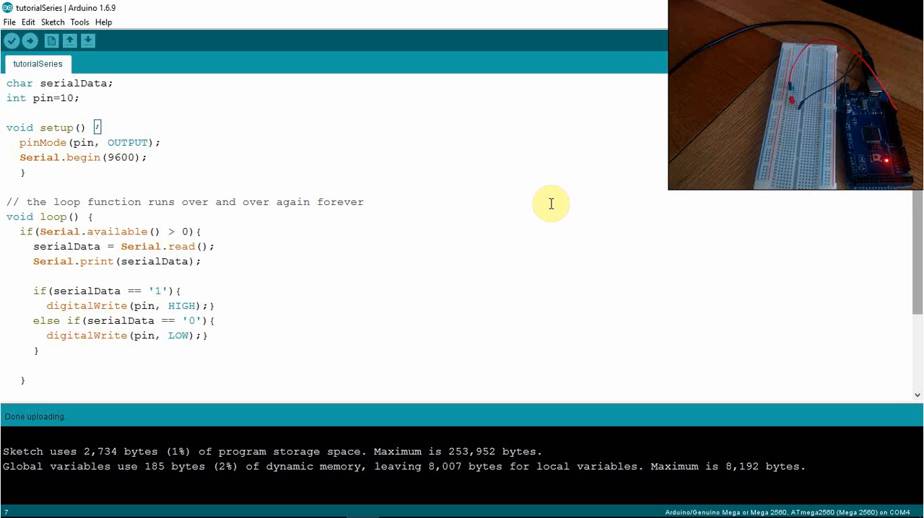
pyautogui.moveTo(110, 370)
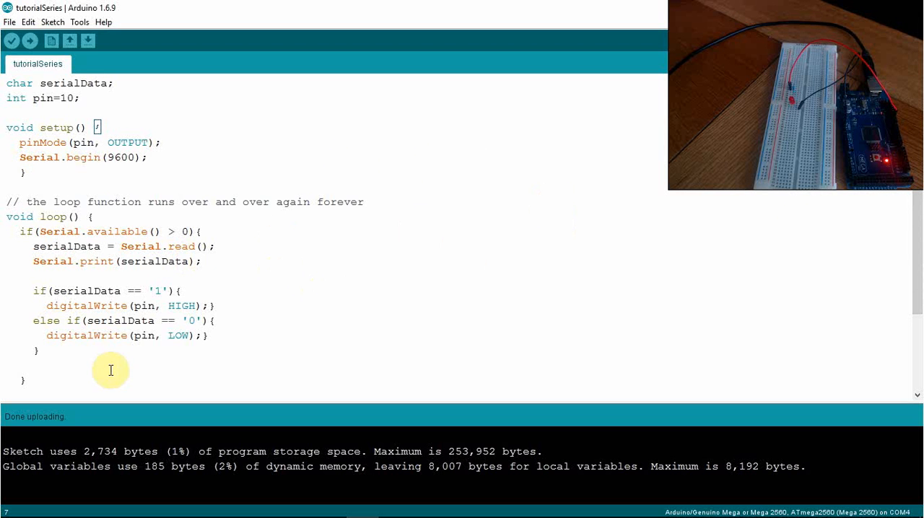
pyautogui.moveTo(147, 362)
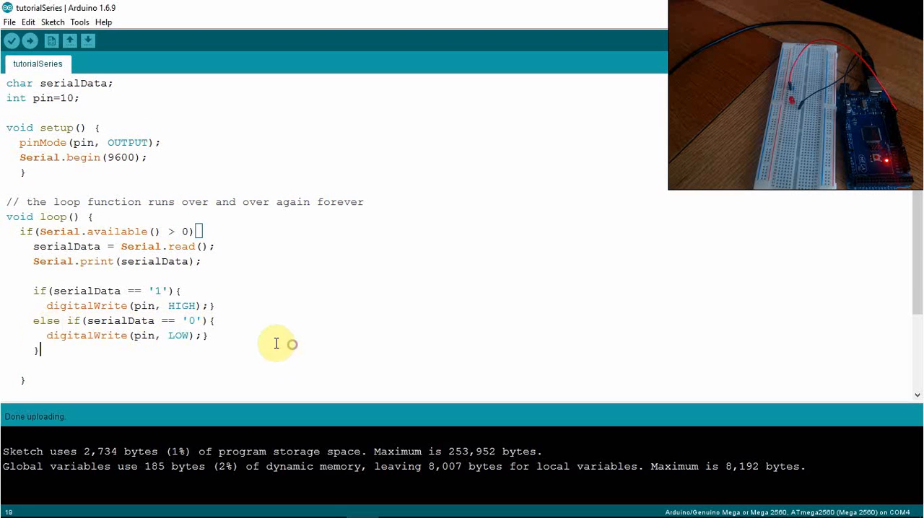
pyautogui.moveTo(328, 322)
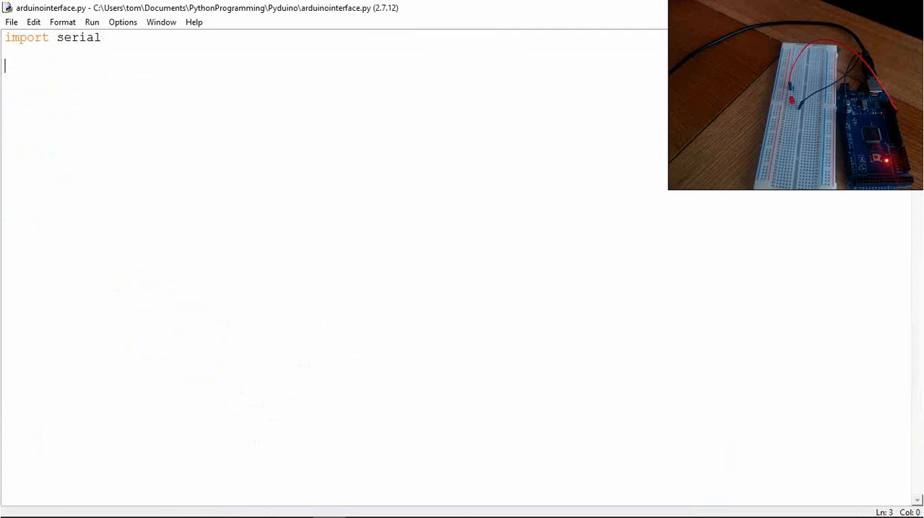
pyautogui.moveTo(27, 166)
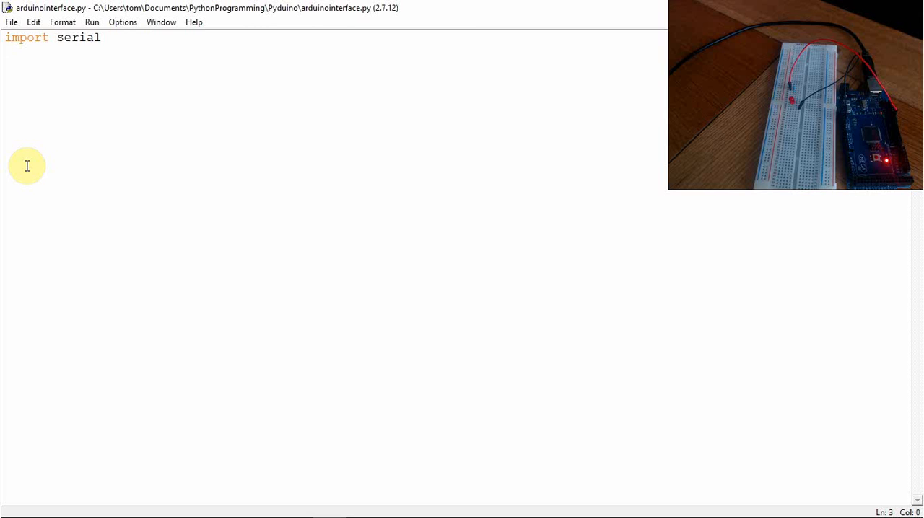
# Write `arduinoData = serial.Serial('com4',9600)` below the import line.
pyautogui.write('arduinoA')
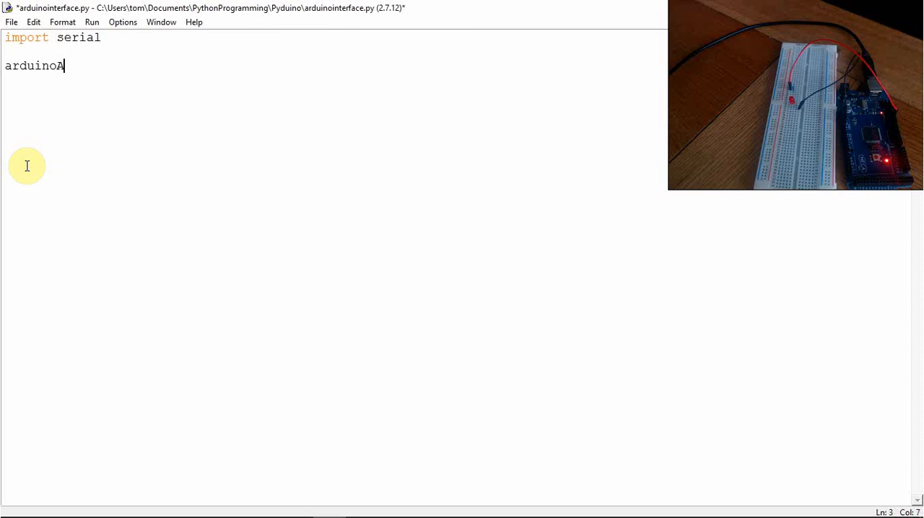
pyautogui.write('Data = se')
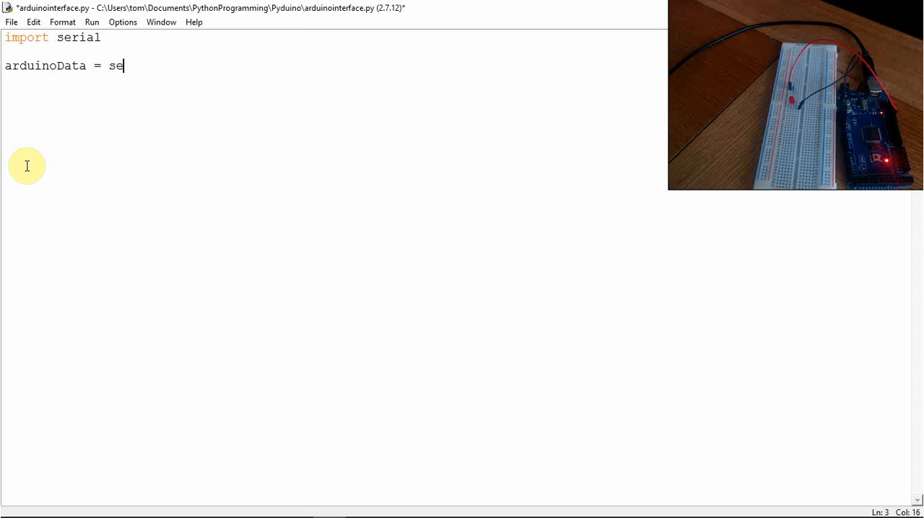
pyautogui.write('rial.Ser')
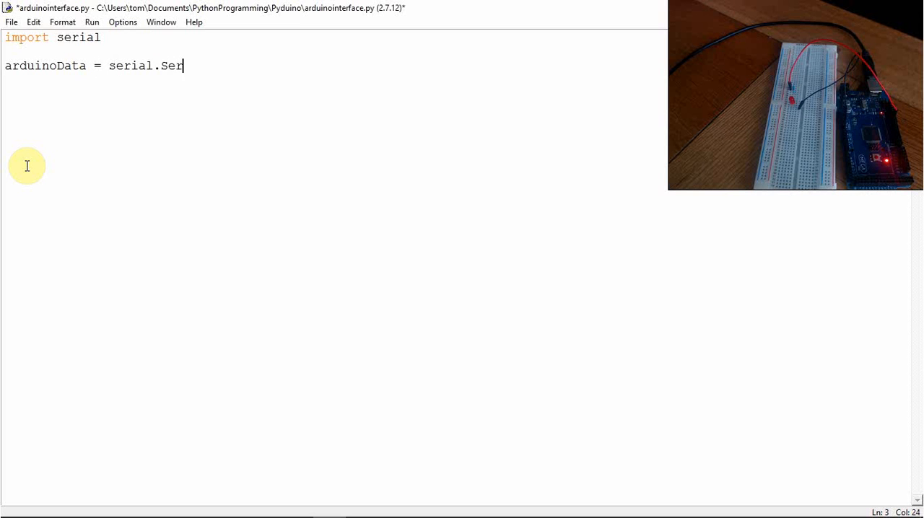
pyautogui.write('ial')
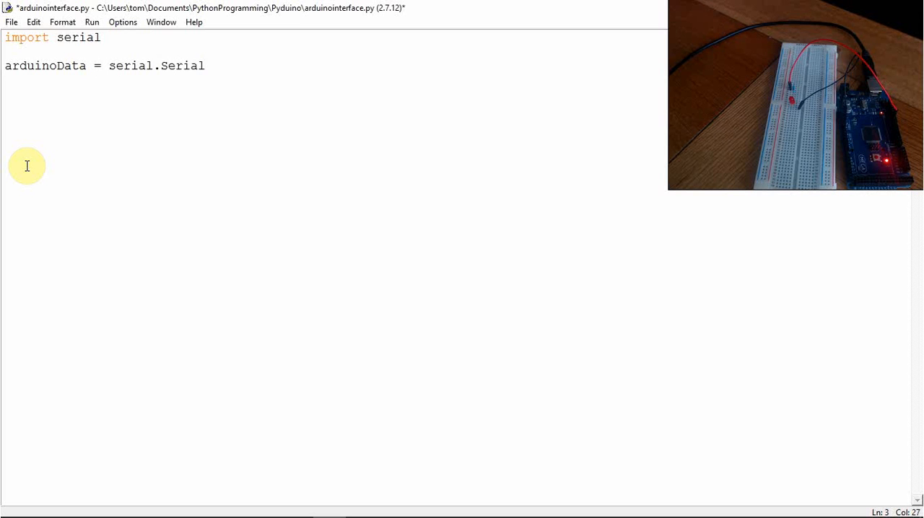
pyautogui.write('("")')
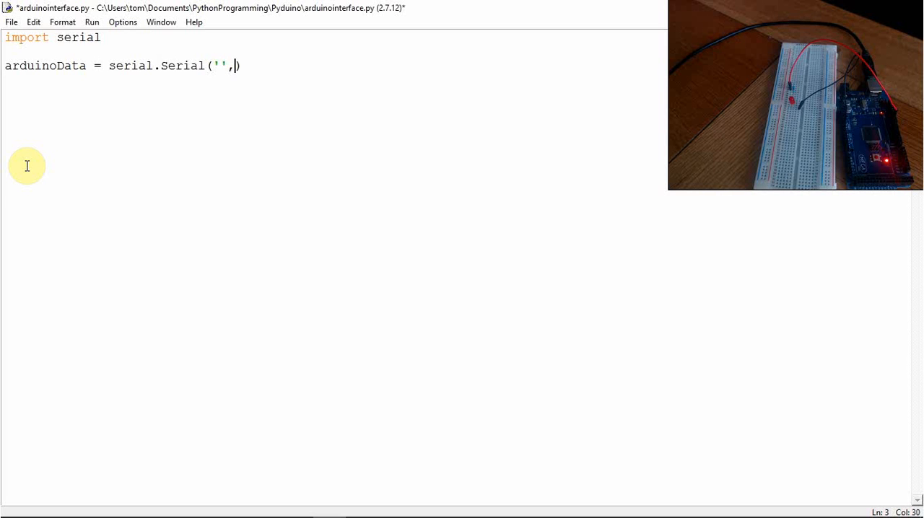
pyautogui.write('96')
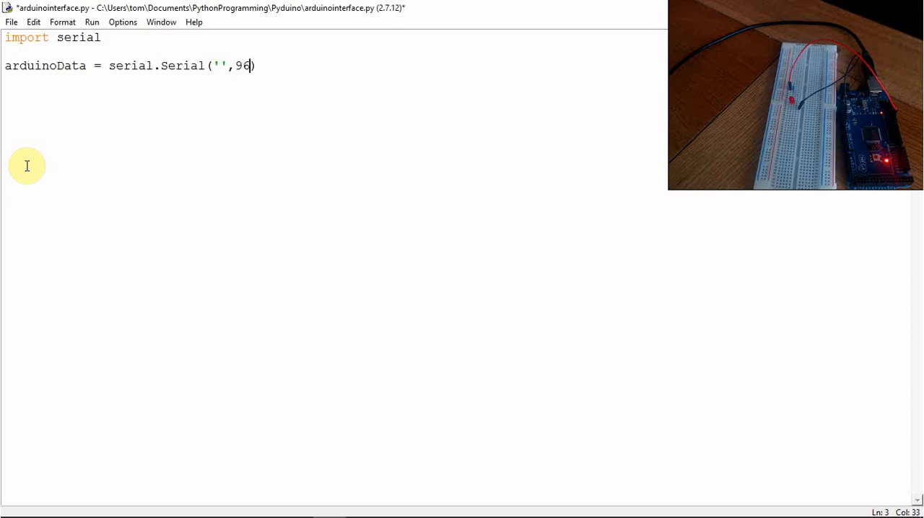
pyautogui.write('00')
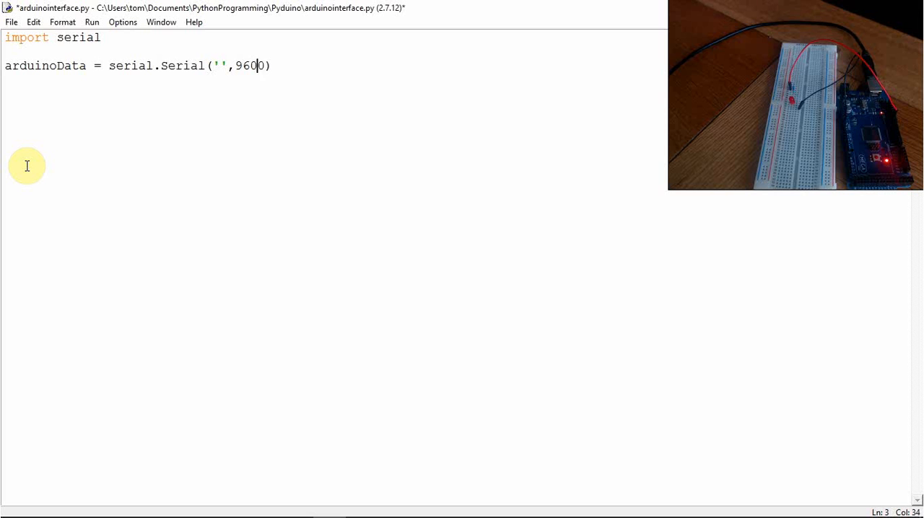
pyautogui.write('com')
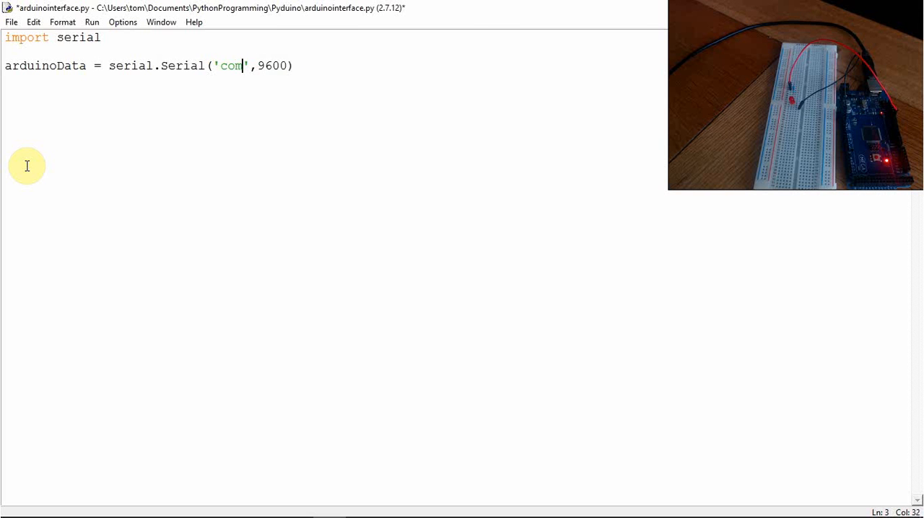
pyautogui.write('4')
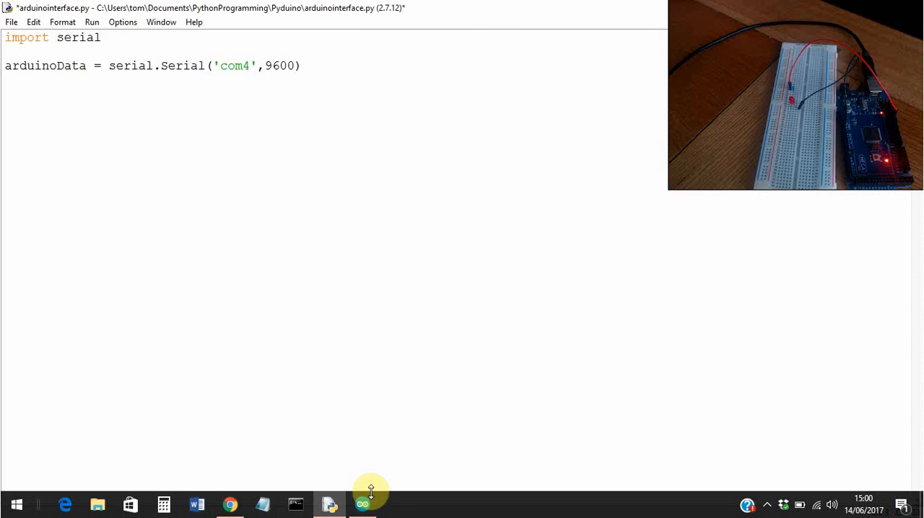
pyautogui.click(80, 22)
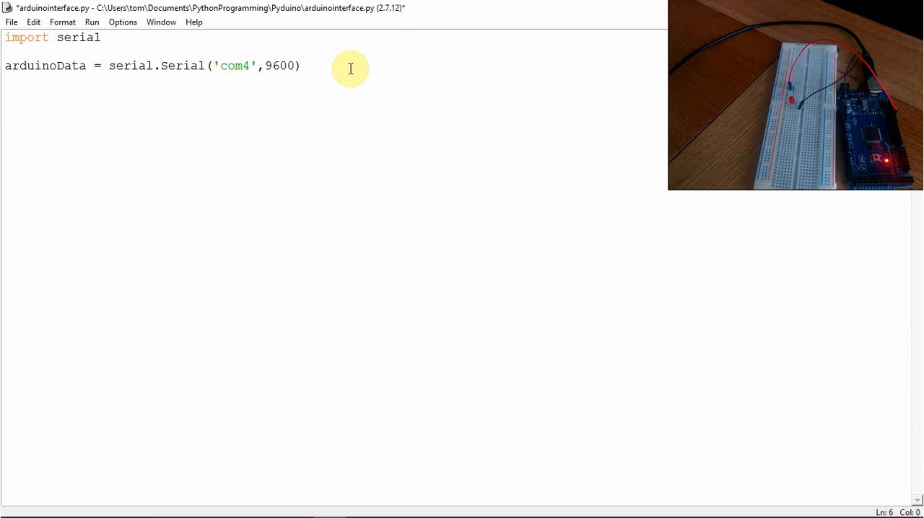
# Define `led_on()` with an indented `arduinoData.write('1')` line.
pyautogui.write('def(')
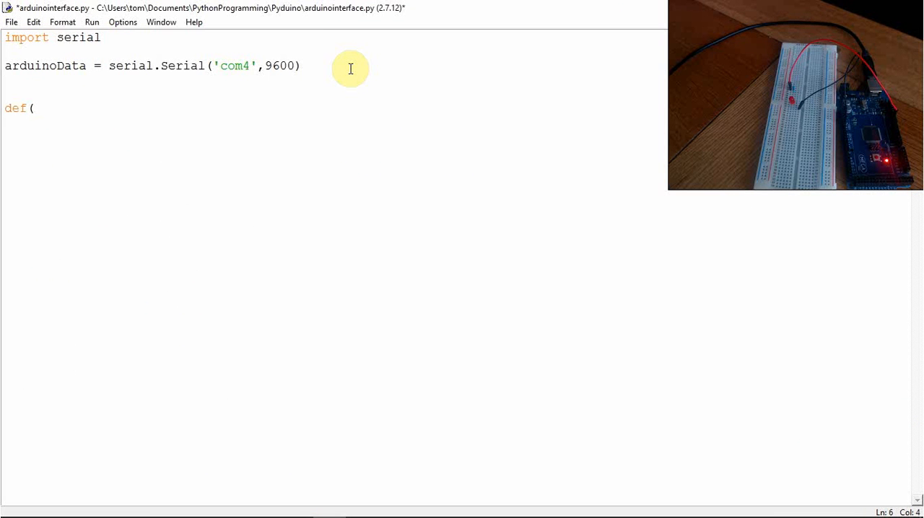
pyautogui.write('le')
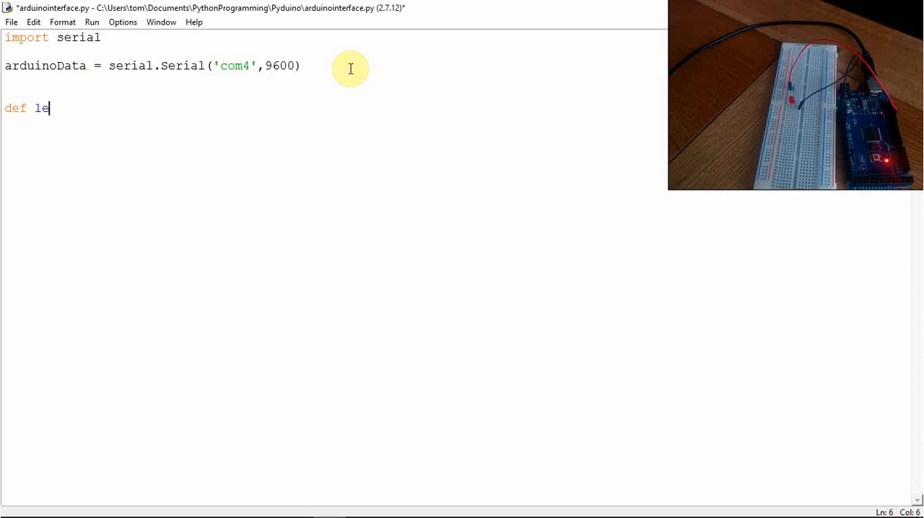
pyautogui.write('d')
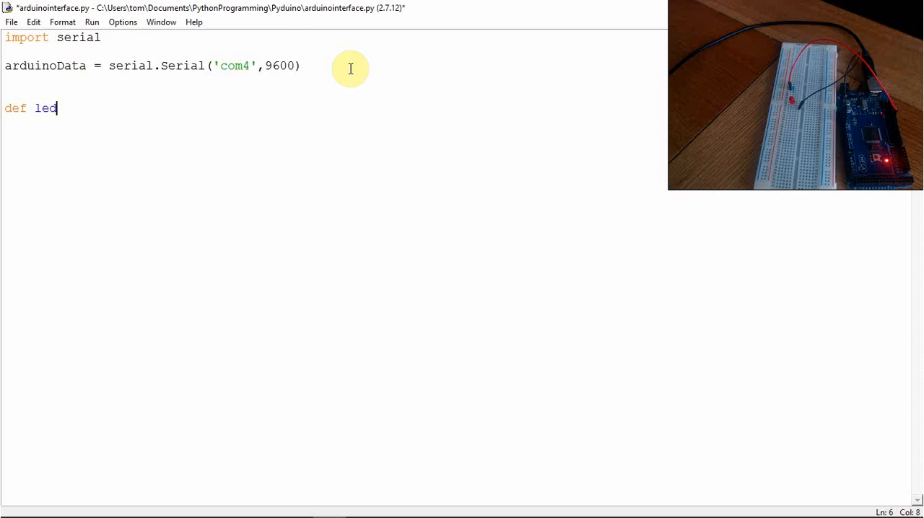
pyautogui.write('_On(')
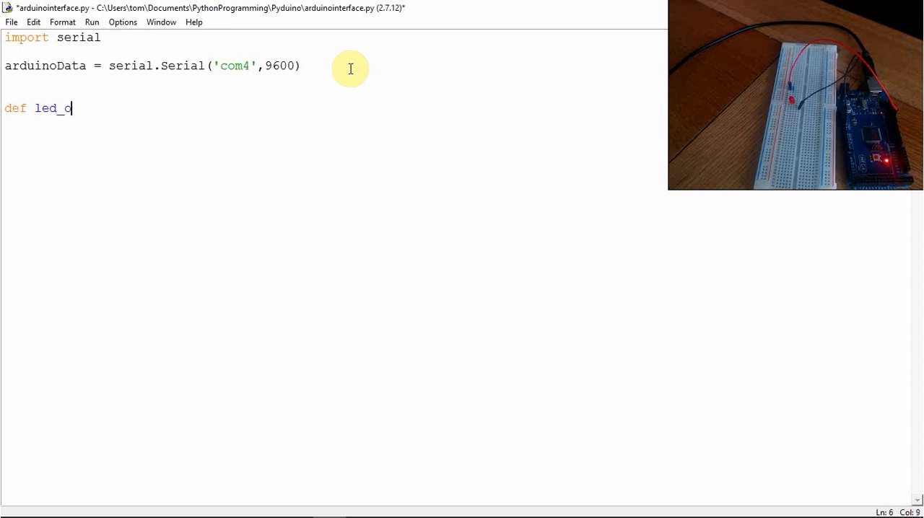
pyautogui.write('n():')
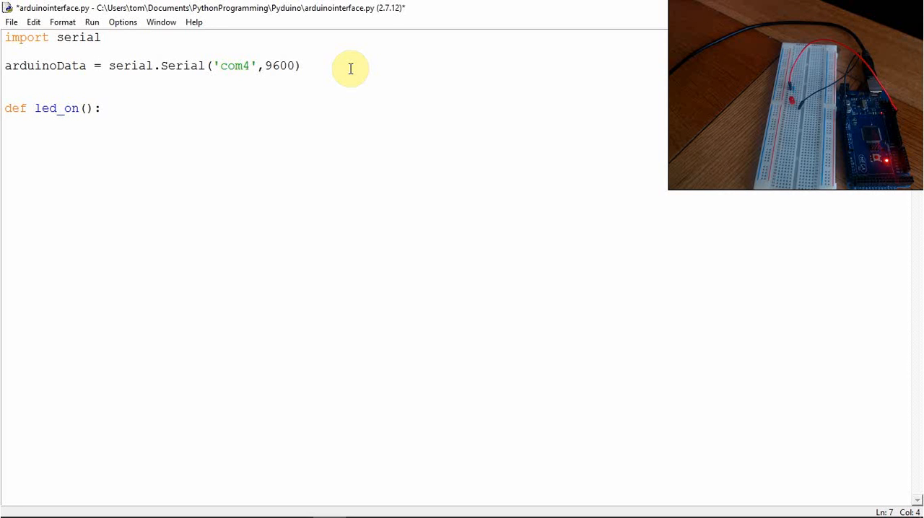
pyautogui.write('a')
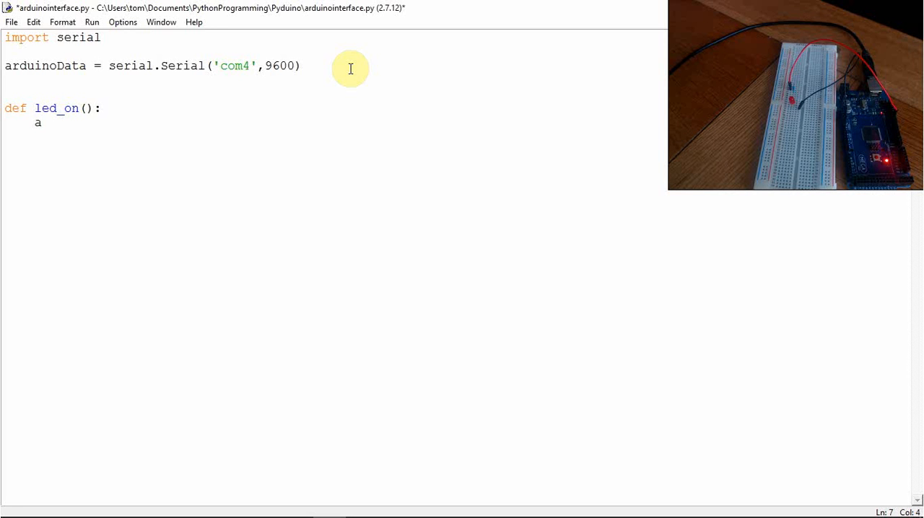
pyautogui.write('rduinoData.w')
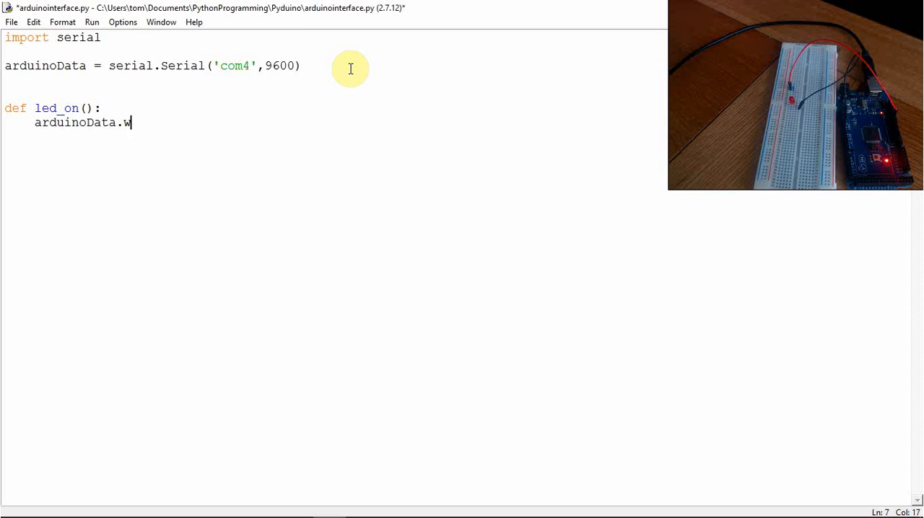
pyautogui.write('rite()')
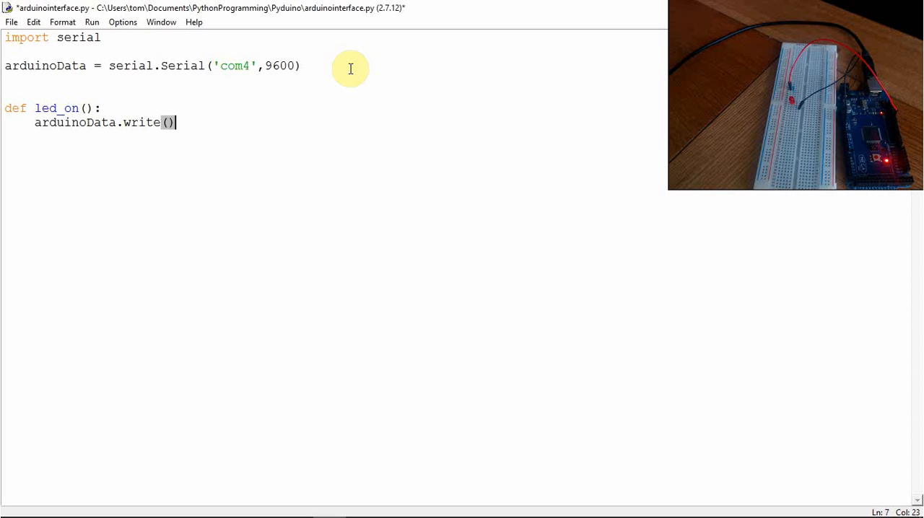
pyautogui.write("'1")
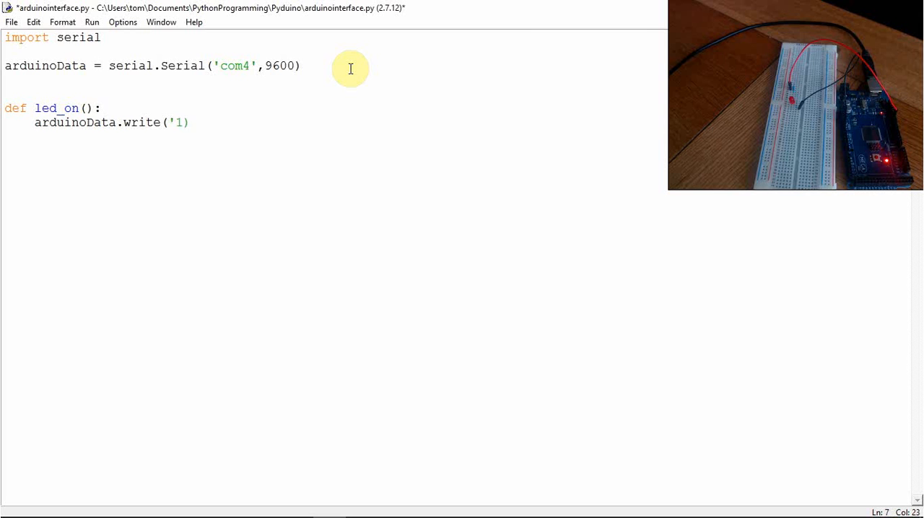
pyautogui.write("'")
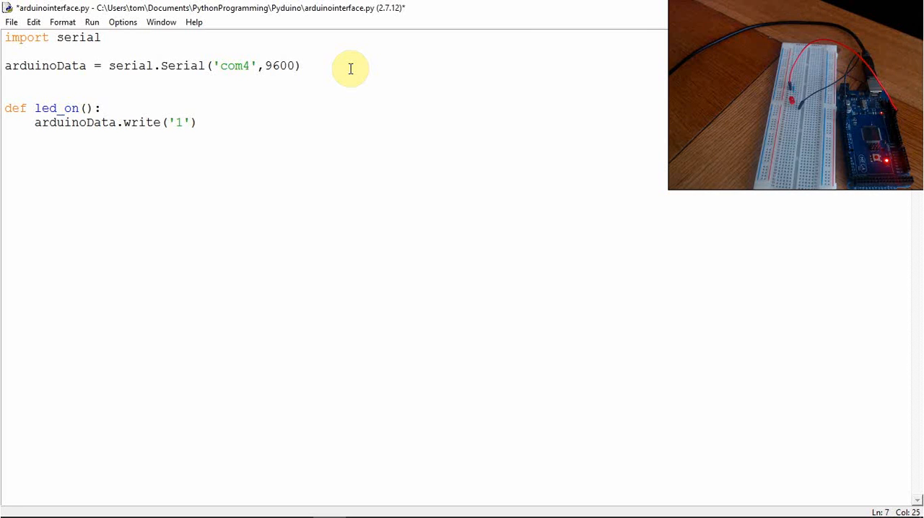
# Add the comment `# write(b'1')` beside the write call.
pyautogui.write('#')
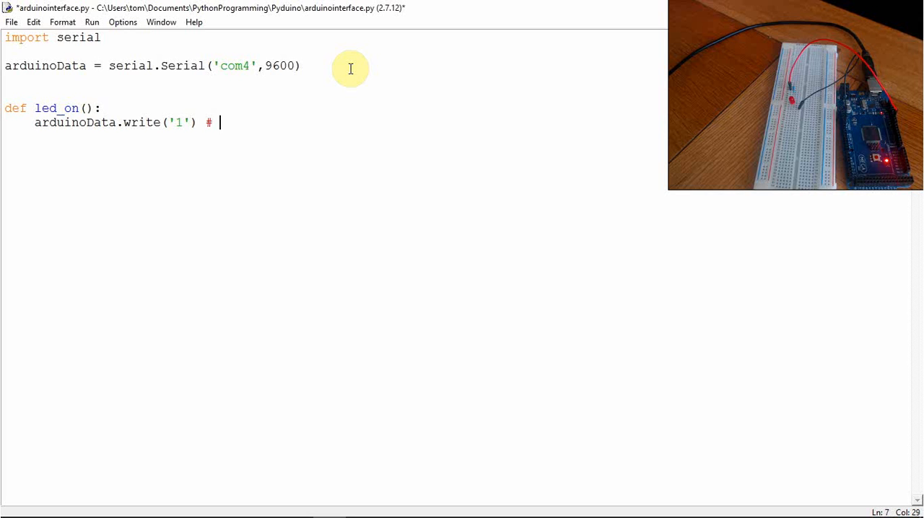
pyautogui.write('writ')
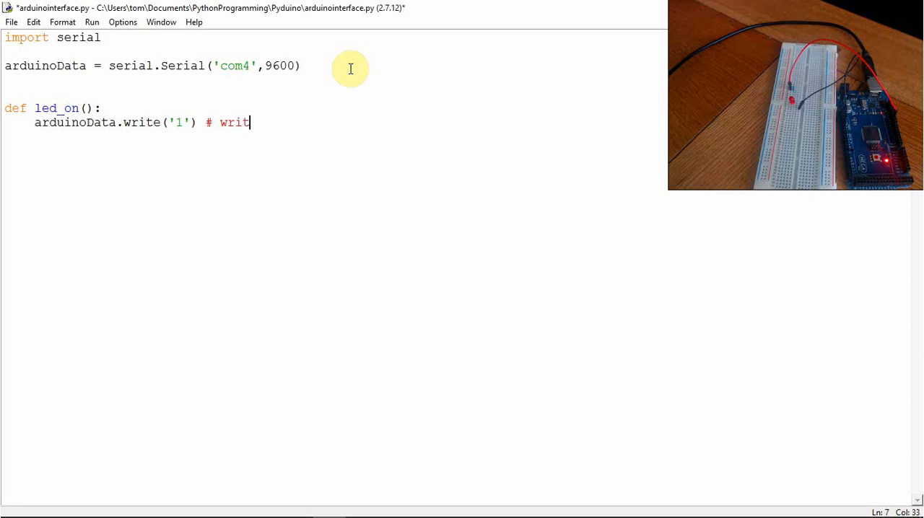
pyautogui.write('e(')
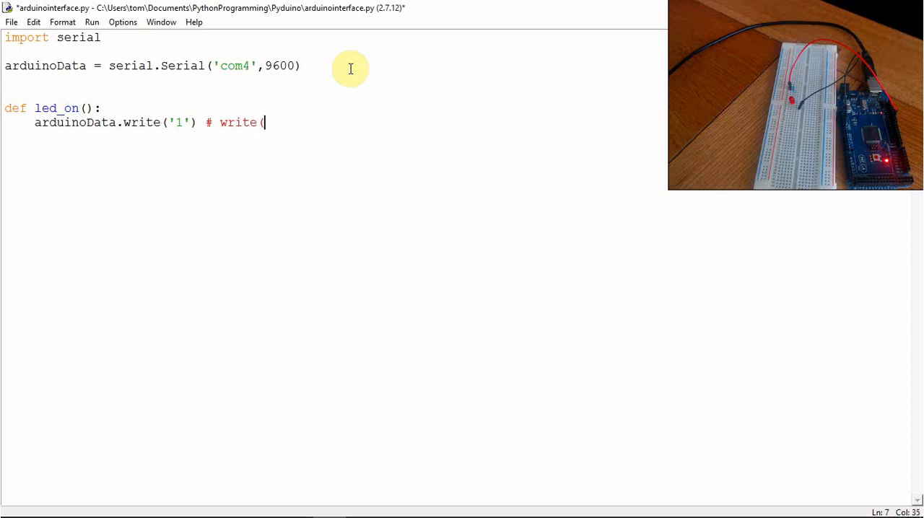
pyautogui.write("b'1")
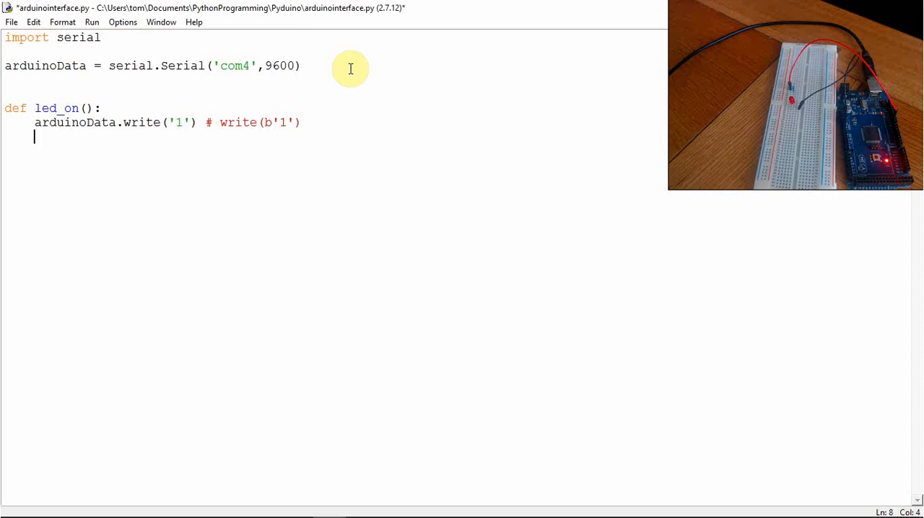
# Add `led_off()` writing '0' to arduinoData, then save the script.
pyautogui.write('de')
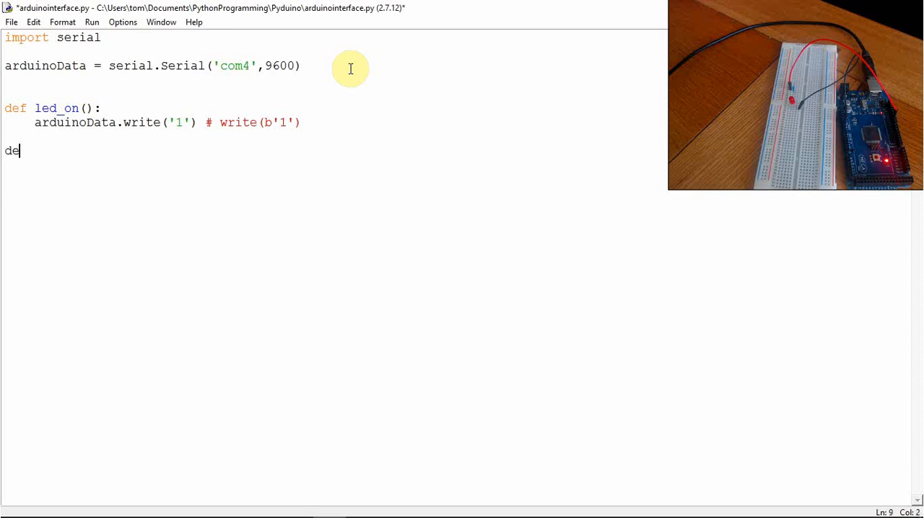
pyautogui.write('f led')
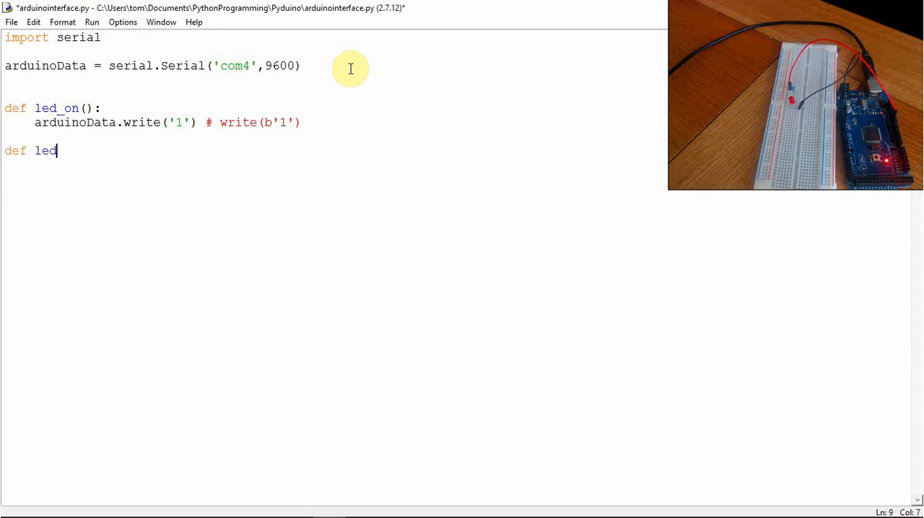
pyautogui.write('_off():')
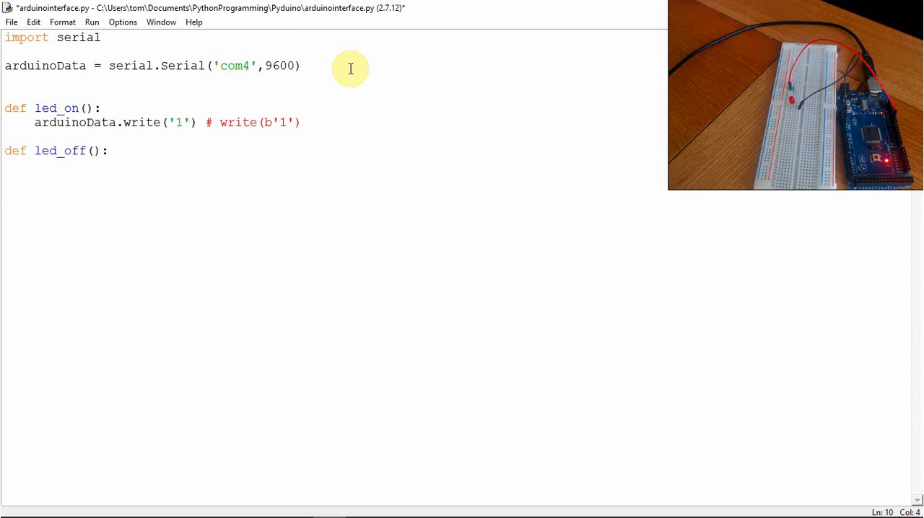
pyautogui.write('arduinoDat')
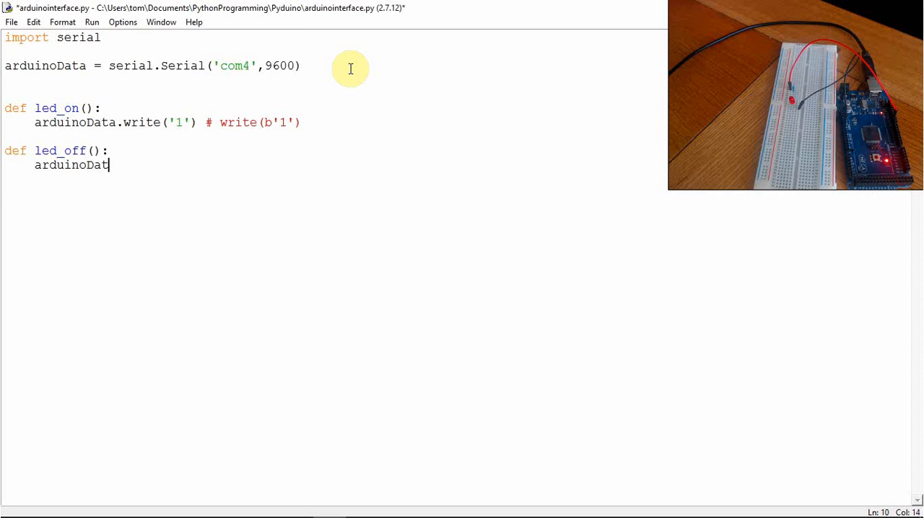
pyautogui.write('a.write(')
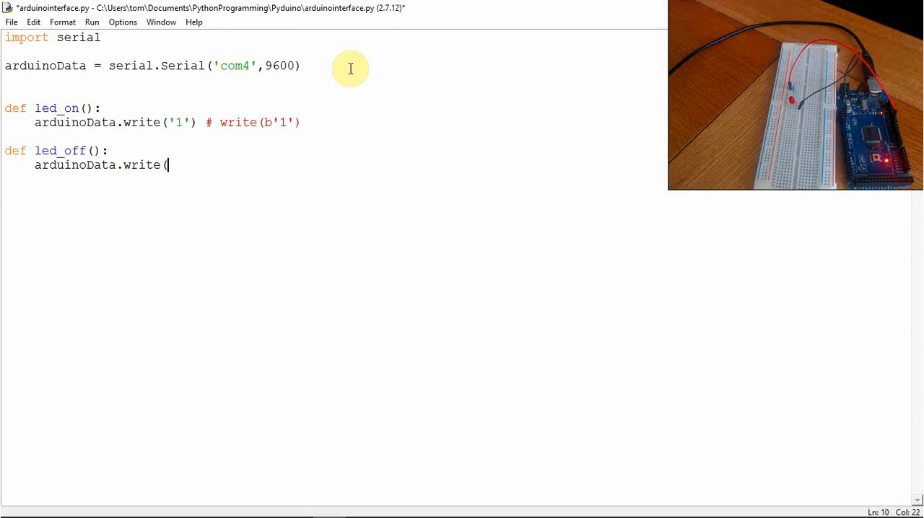
pyautogui.write("'0')")
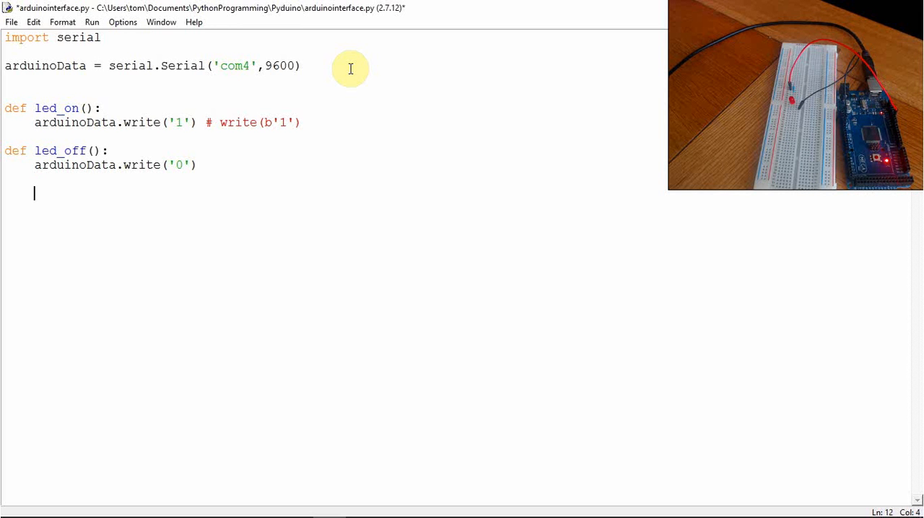
pyautogui.press('ctrl+s')
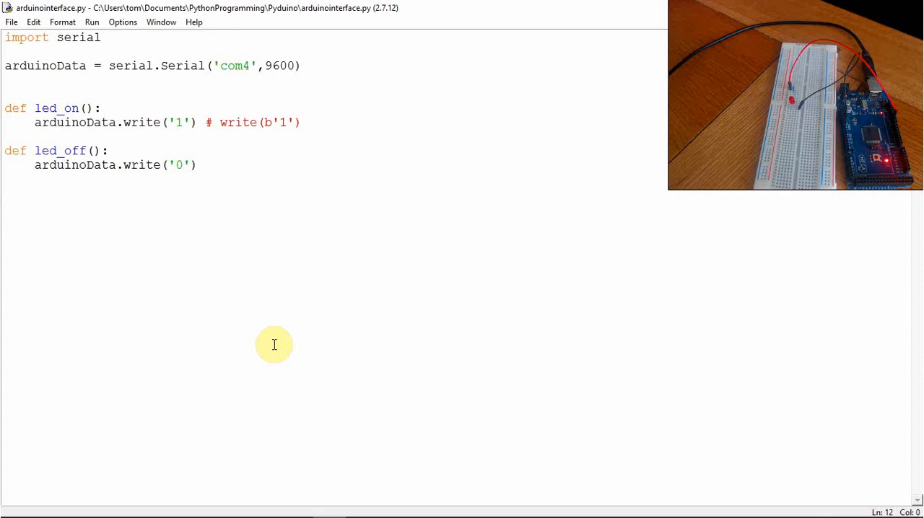
pyautogui.moveTo(371, 503)
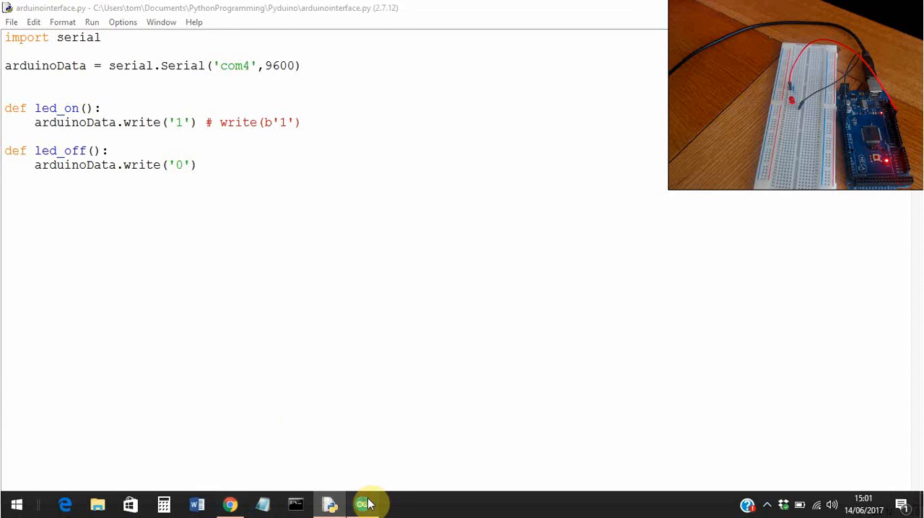
# Recompile the tutorialSeries sketch and upload it to the Arduino board.
pyautogui.click(369, 503)
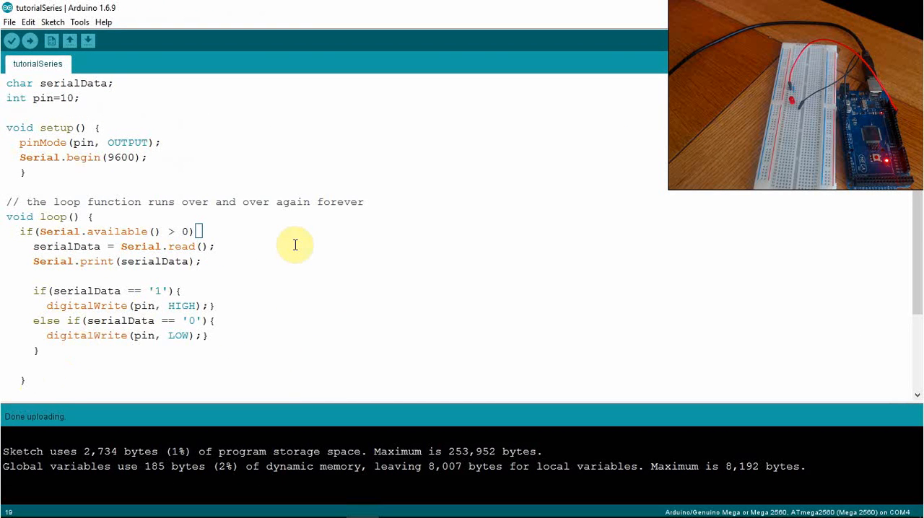
pyautogui.scroll(-3)
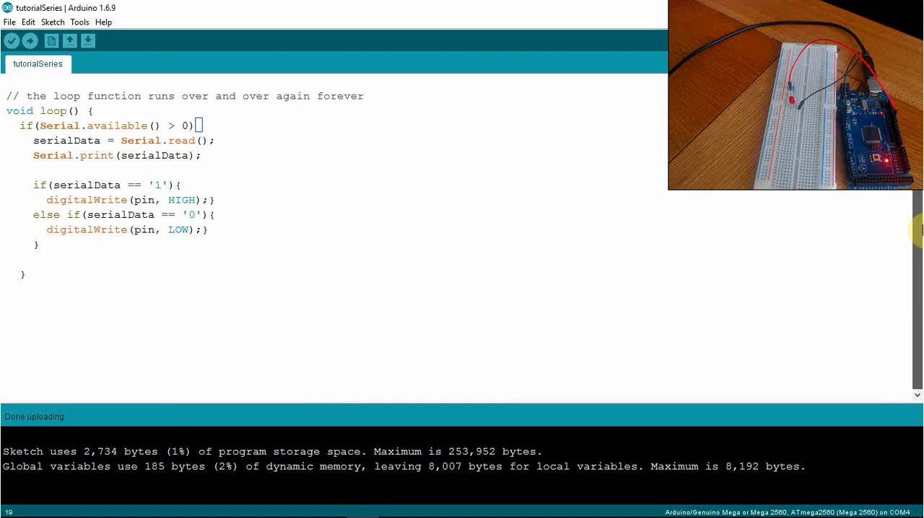
pyautogui.scroll(3)
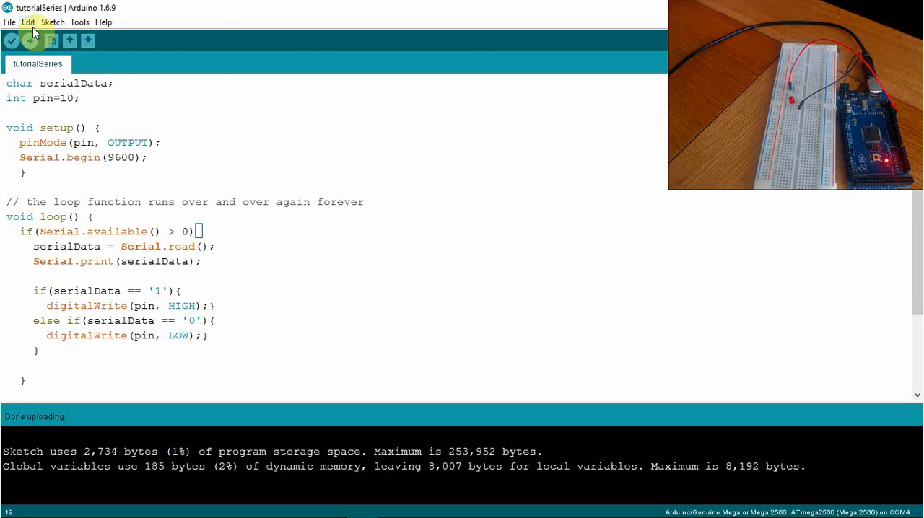
pyautogui.click(10, 41)
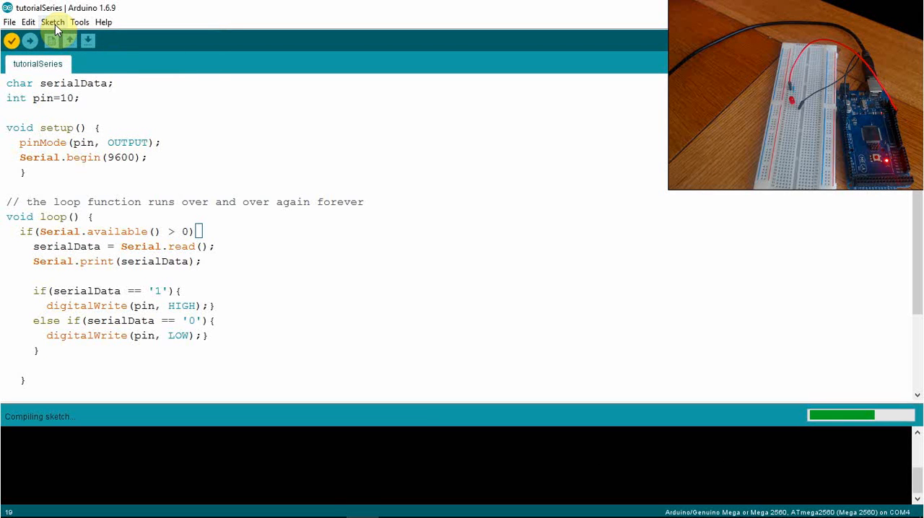
pyautogui.click(52, 21)
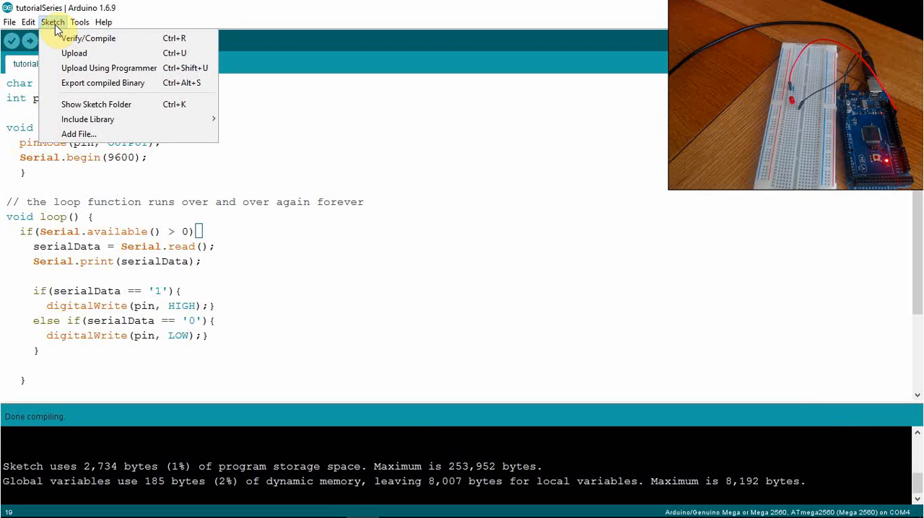
pyautogui.click(86, 37)
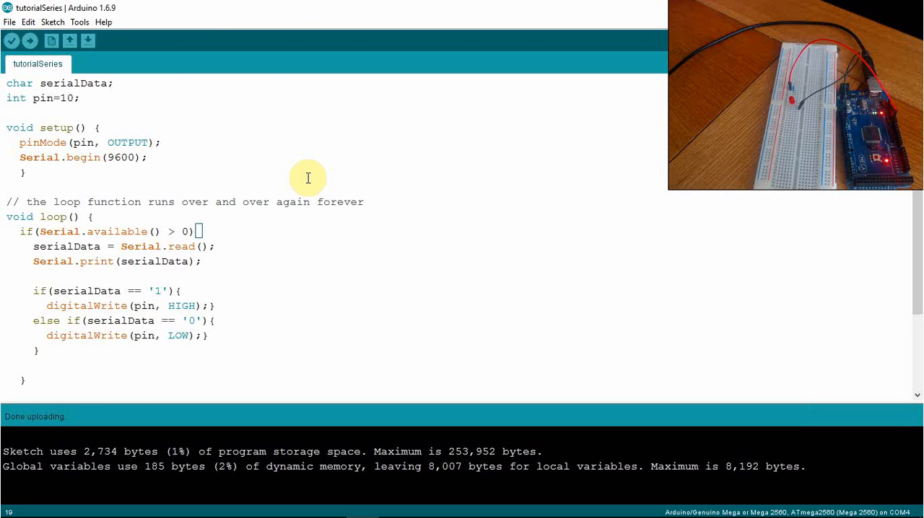
pyautogui.moveTo(441, 154)
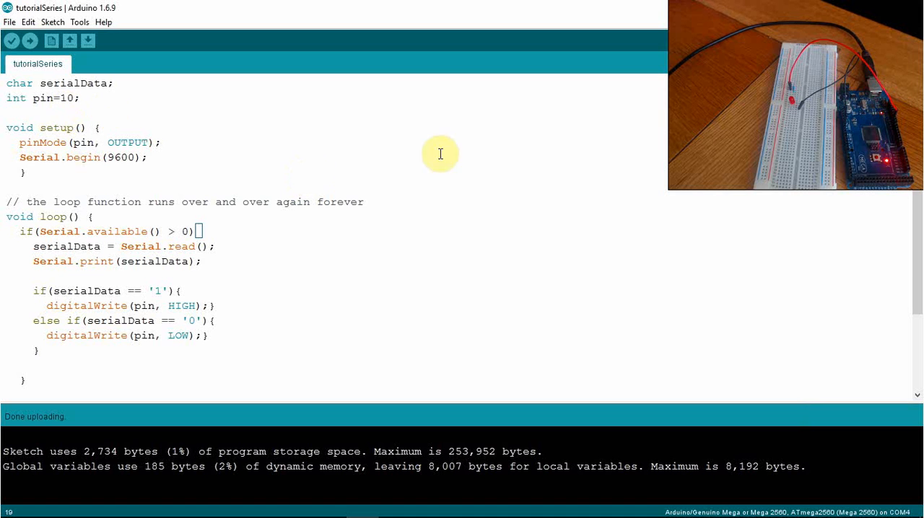
pyautogui.moveTo(68, 103)
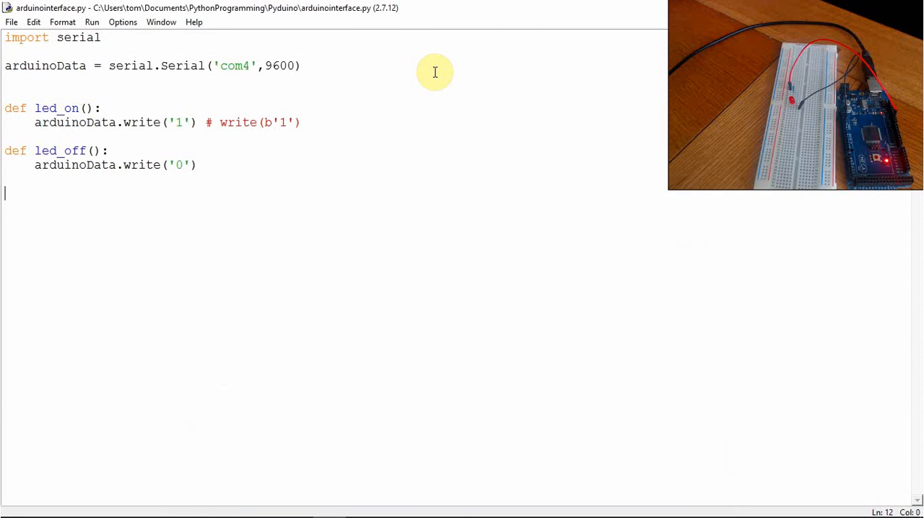
pyautogui.moveTo(26, 129)
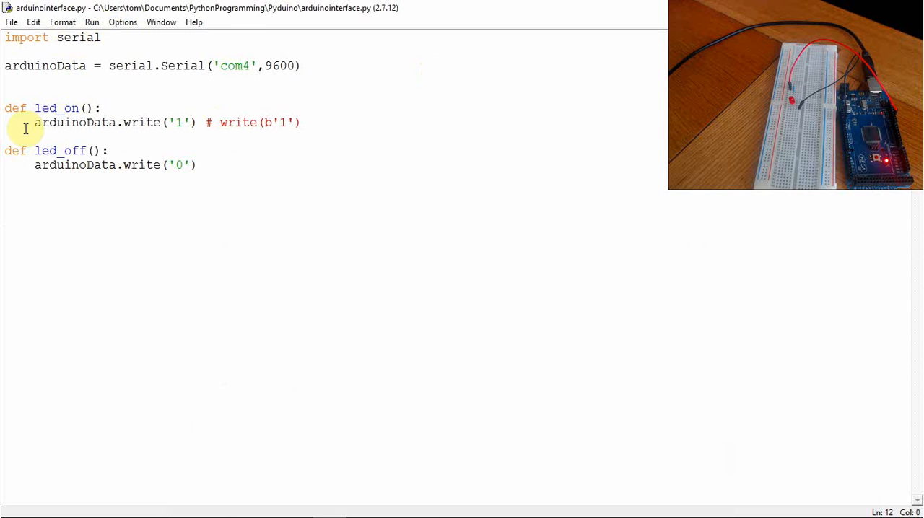
# Append an `led_on()` call to the script and save it to run.
pyautogui.write('led')
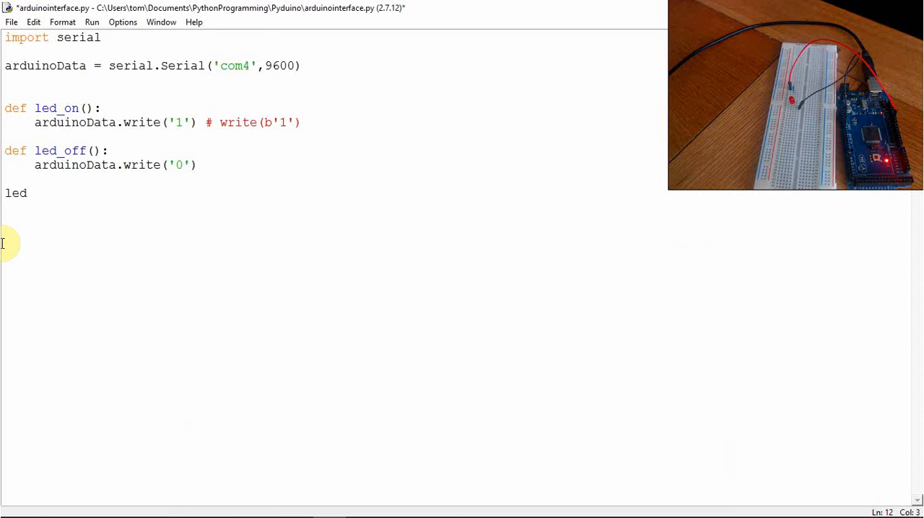
pyautogui.write('_o')
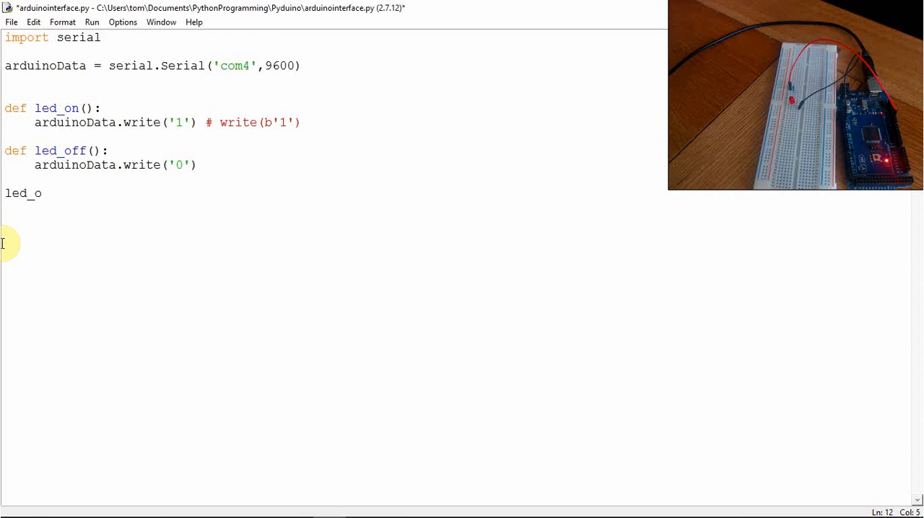
pyautogui.write('n()')
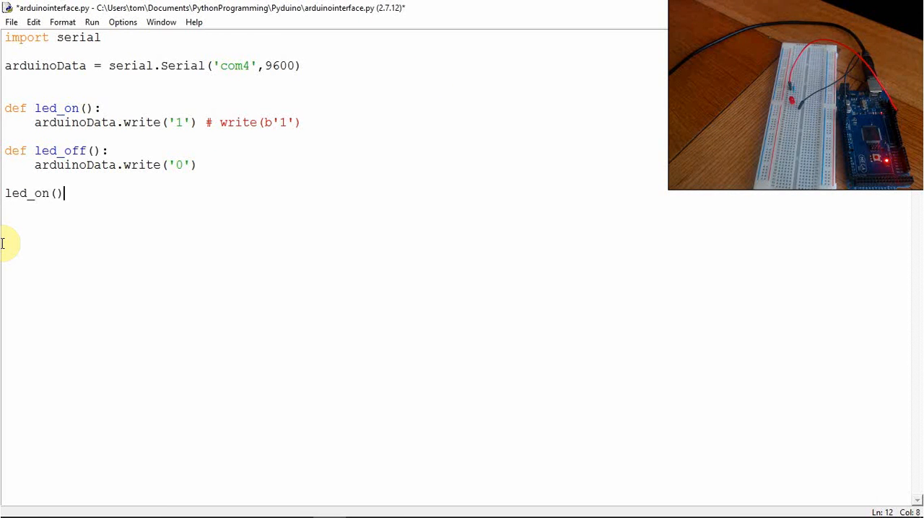
pyautogui.press('ctrl+s')
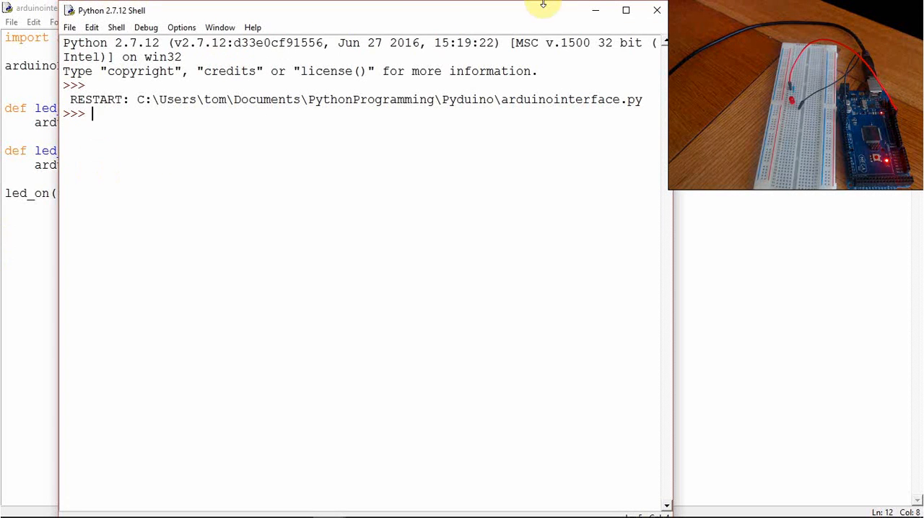
pyautogui.moveTo(655, 10)
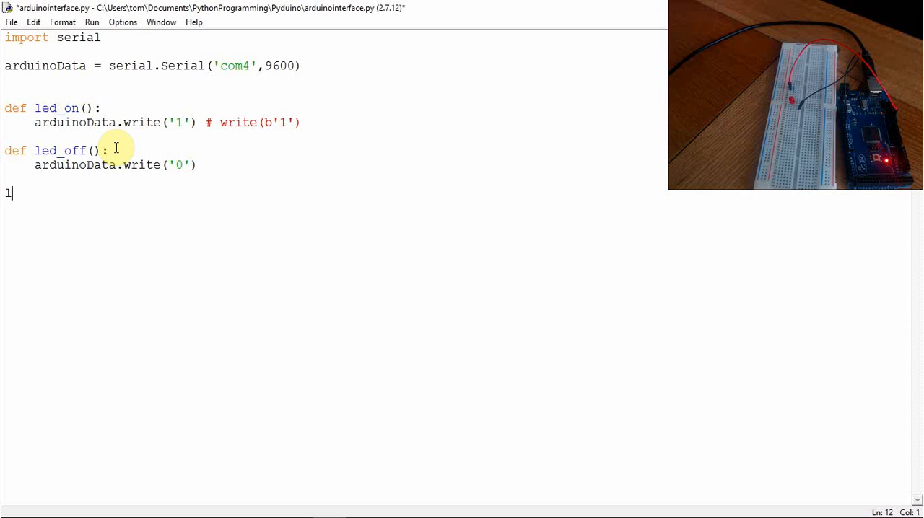
# Add a `t=0` counter and `while(t<3000000): t+=1` loop before `led_on()`.
pyautogui.press('Backspace')
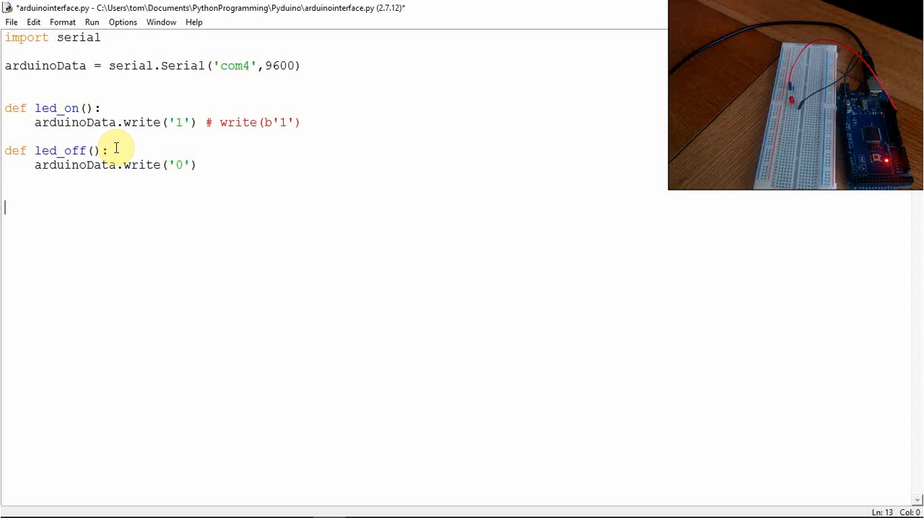
pyautogui.write('while')
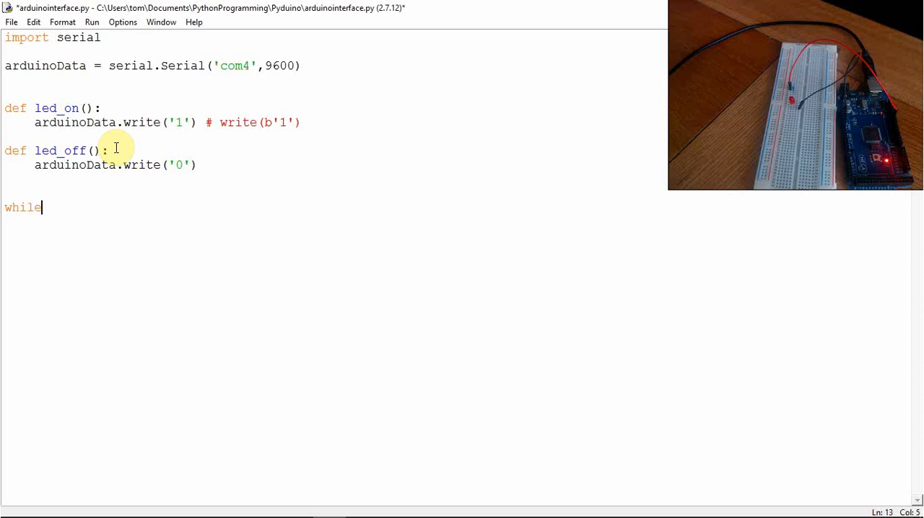
pyautogui.write('(x')
pyautogui.click(332, 193)
pyautogui.write('t')
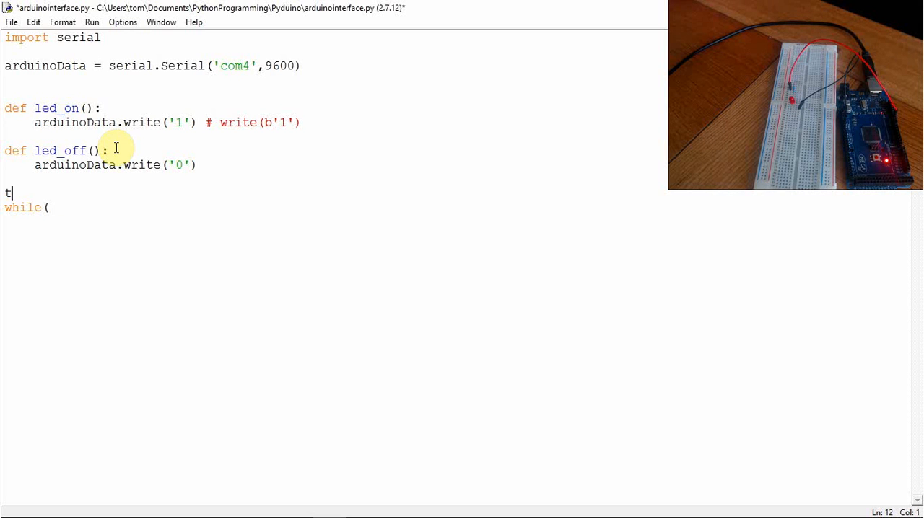
pyautogui.write('=0')
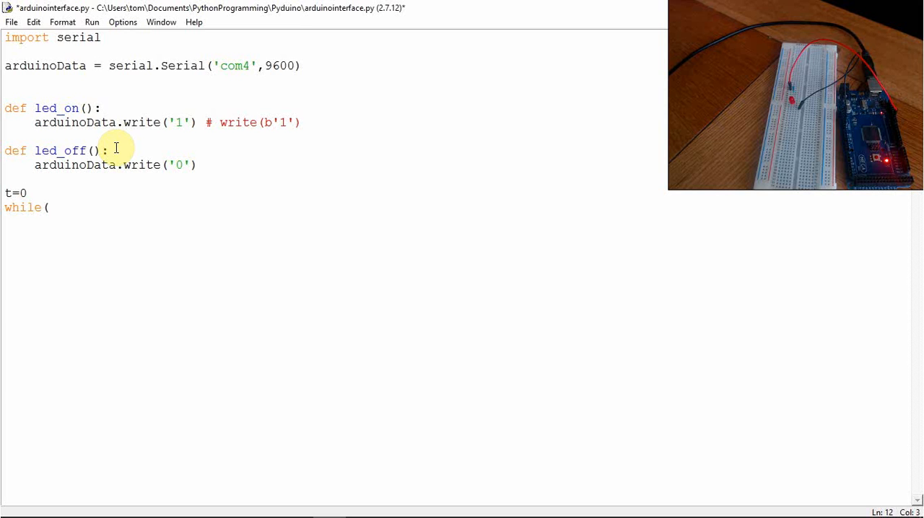
pyautogui.write('t')
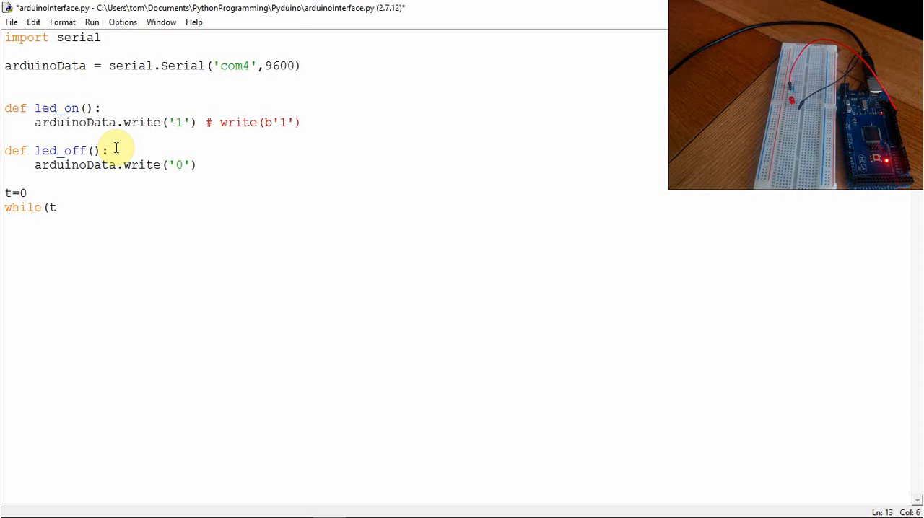
pyautogui.write('<1')
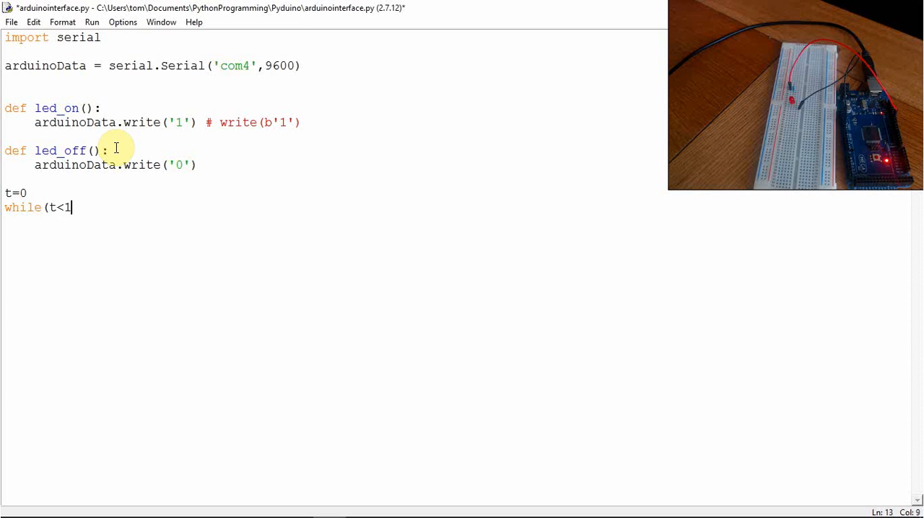
pyautogui.write('00')
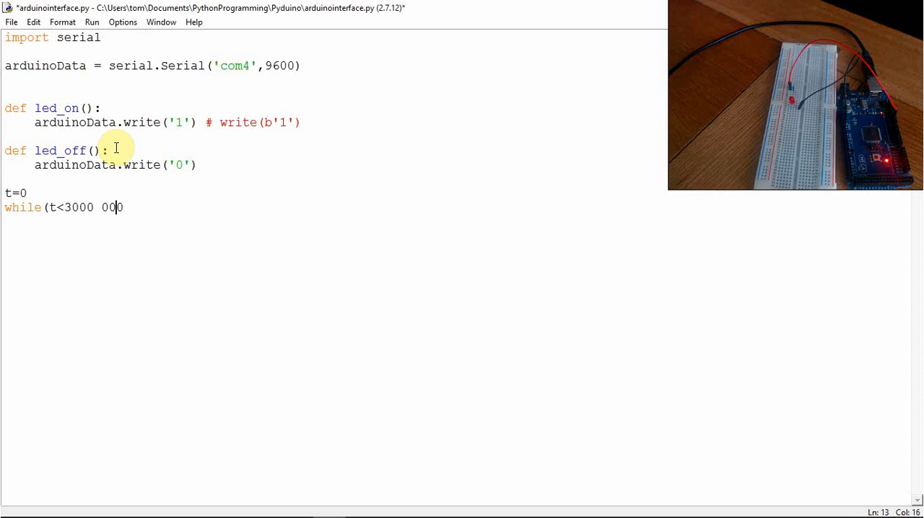
pyautogui.write('0000')
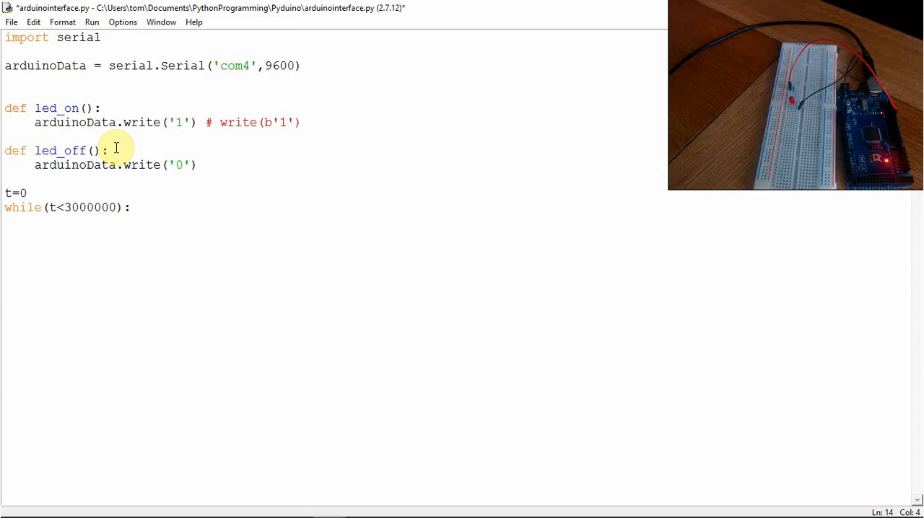
pyautogui.write('t+')
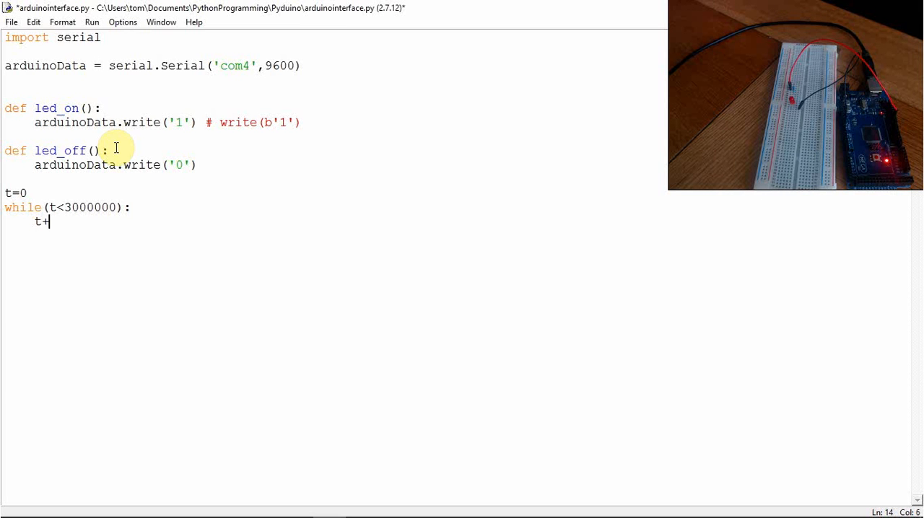
pyautogui.write('=1')
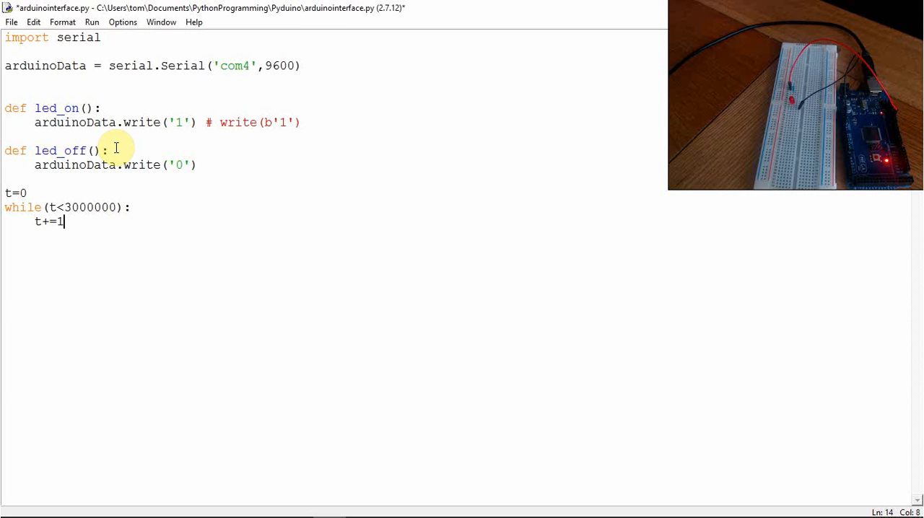
pyautogui.press('ctrl+s')
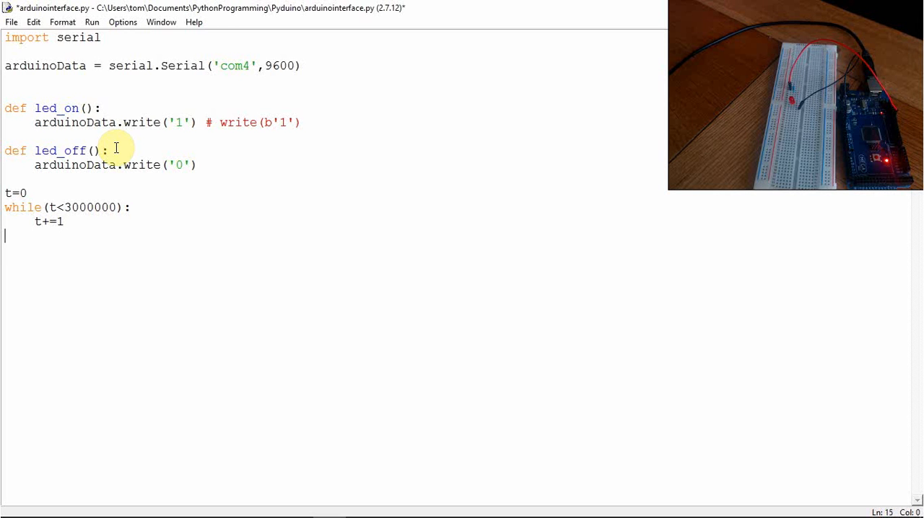
pyautogui.write('led_o')
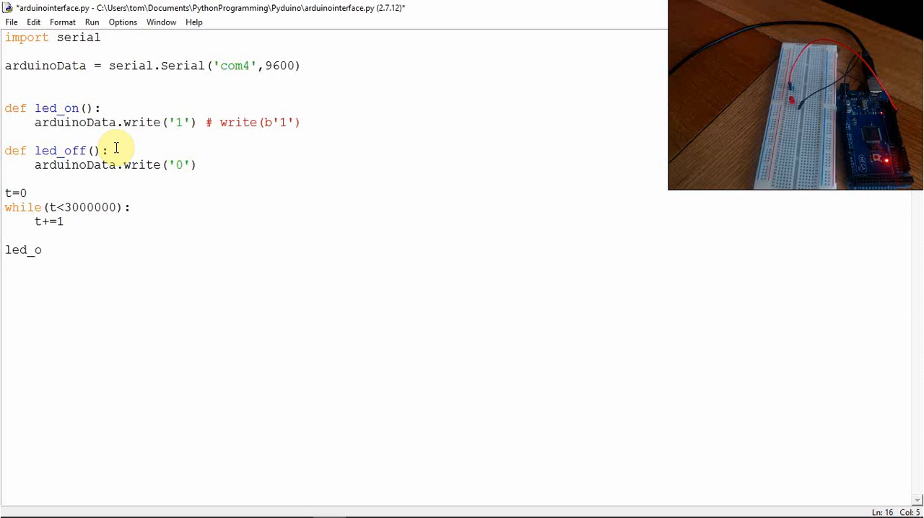
pyautogui.write('n()')
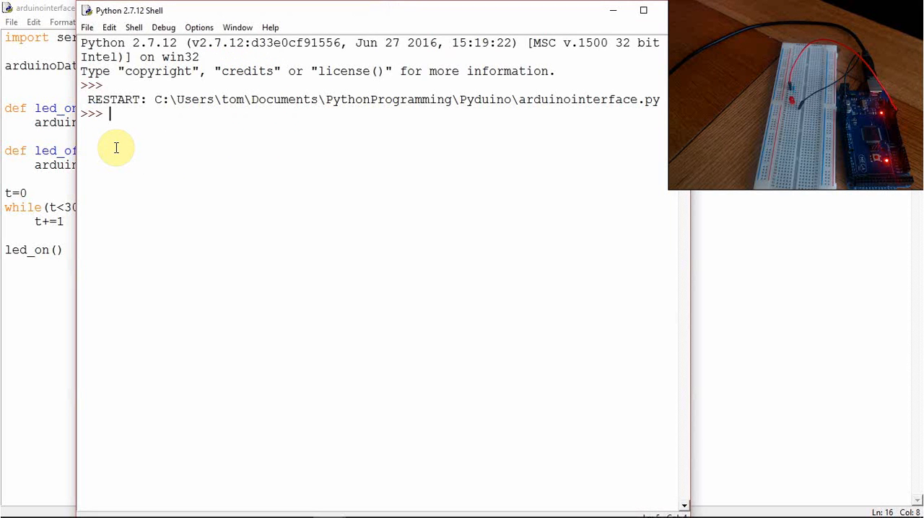
pyautogui.moveTo(299, 110)
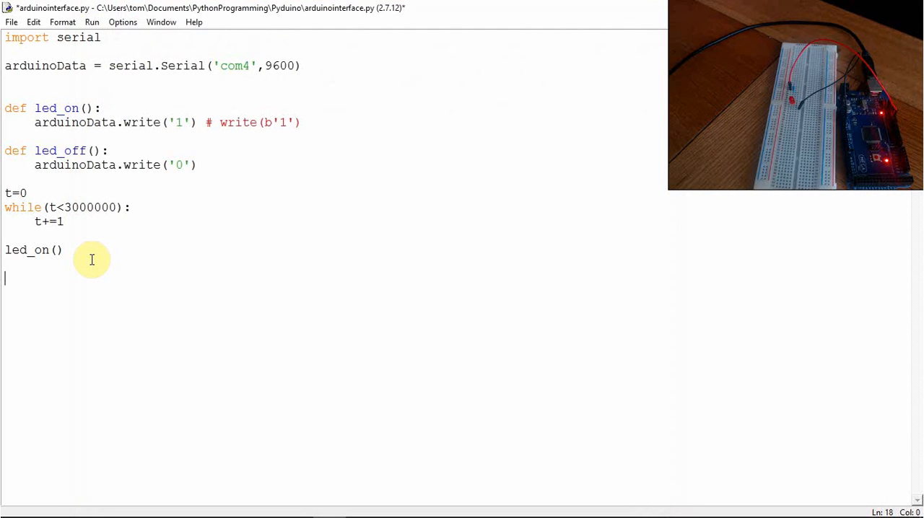
# Add `print("done")` after led_on() and run the script.
pyautogui.write('print(')
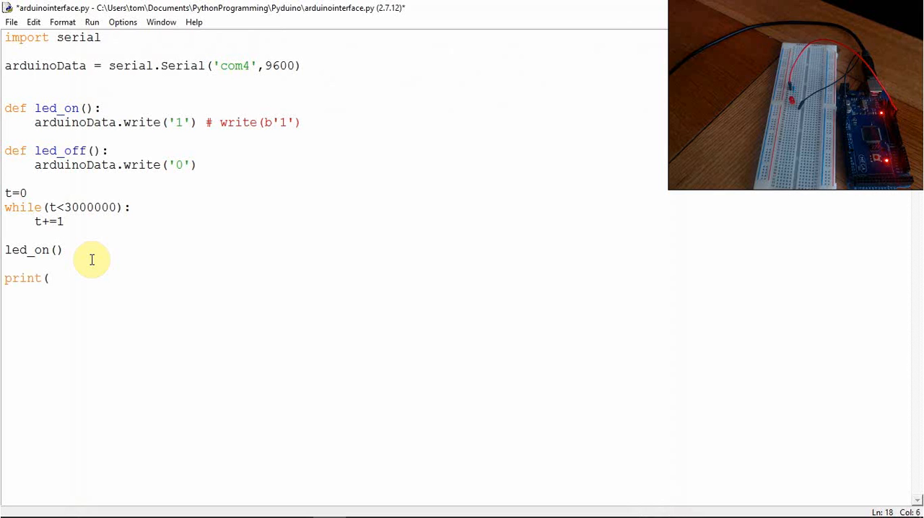
pyautogui.write('"don')
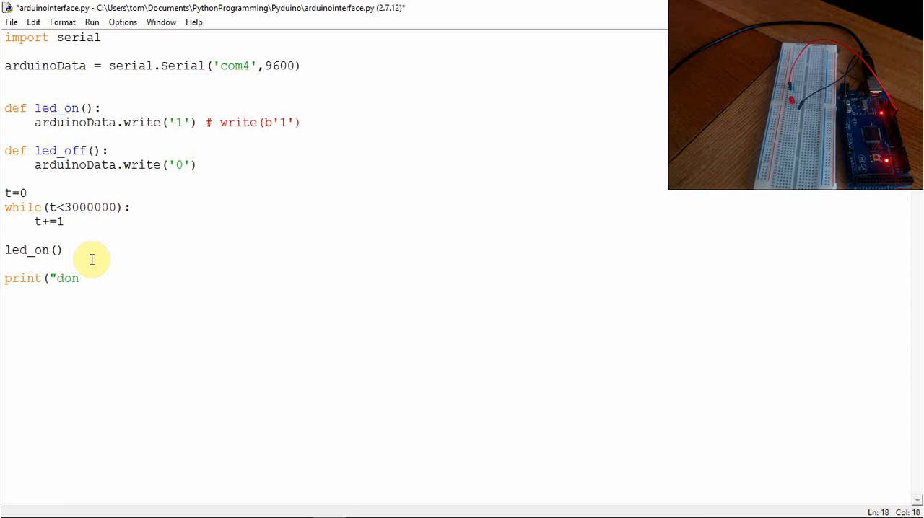
pyautogui.write('e)')
pyautogui.click(69, 207)
pyautogui.write('5')
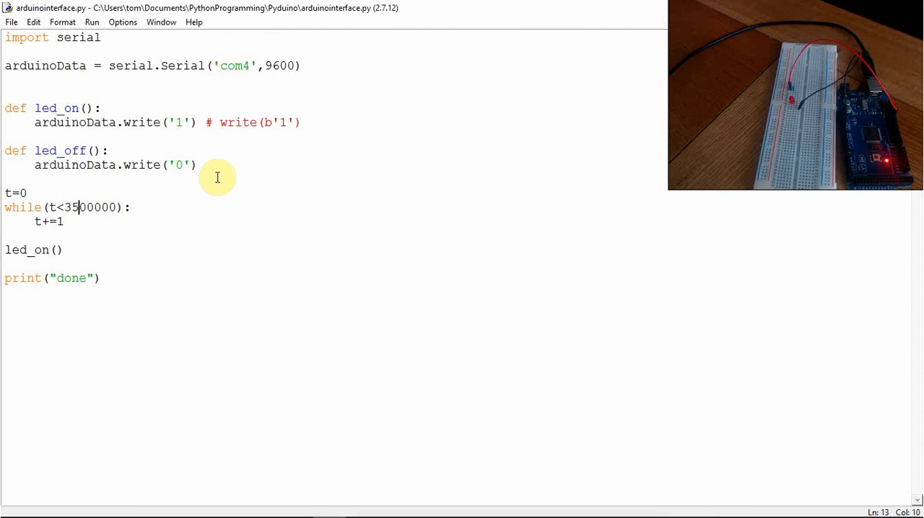
pyautogui.press('F5')
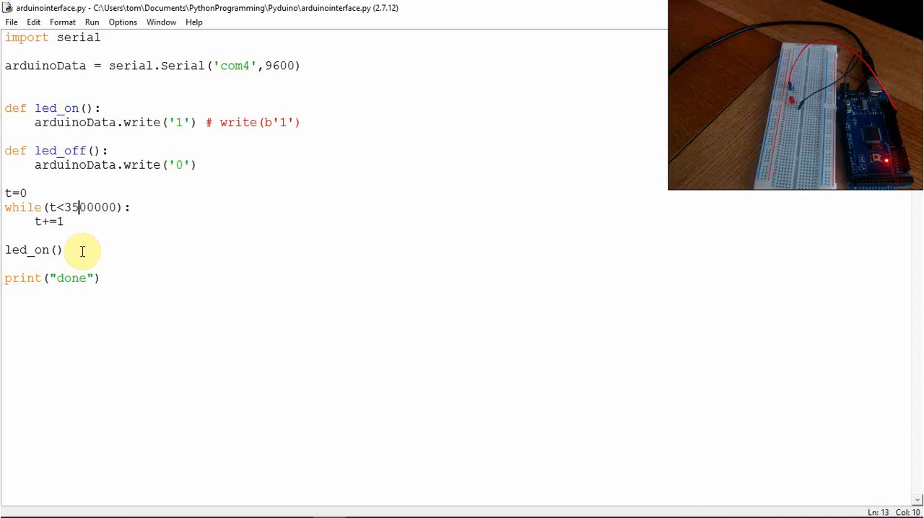
# Edit the while loop's upper limit, replacing a digit with 4.
pyautogui.press('Backspace')
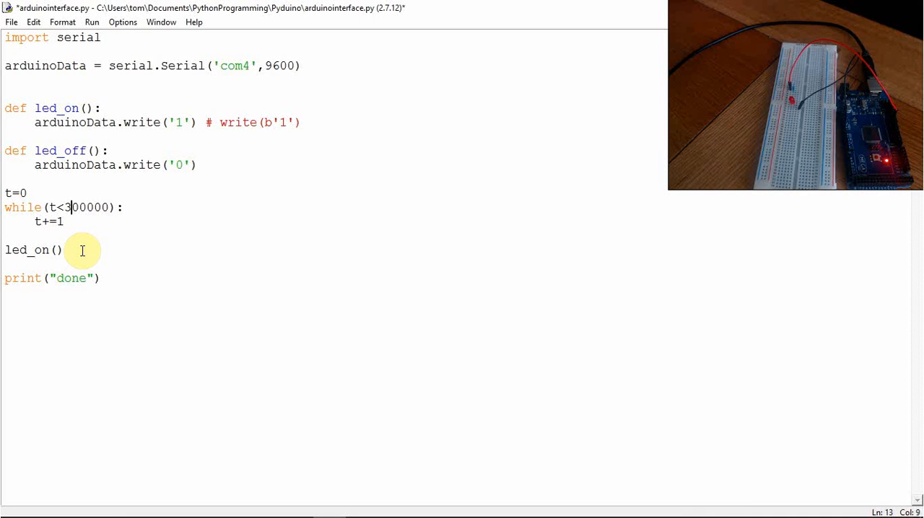
pyautogui.press('ctrl+s')
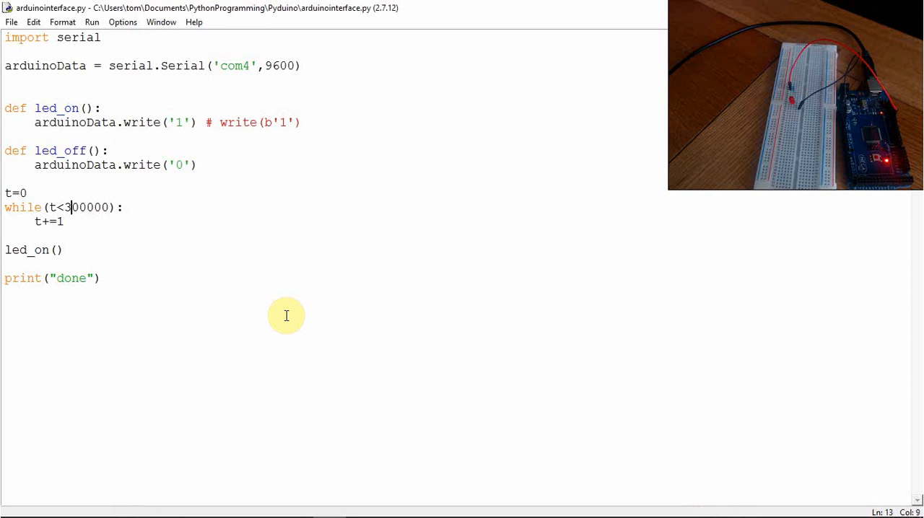
pyautogui.write('4')
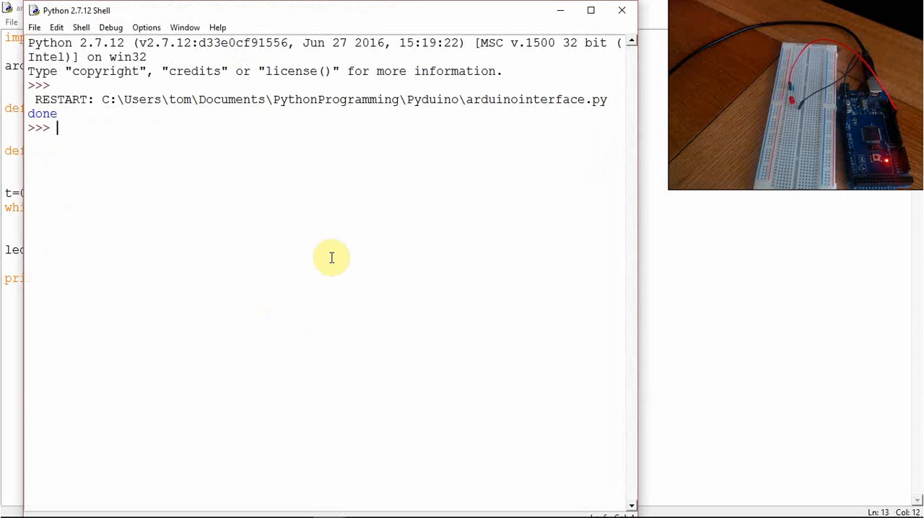
pyautogui.moveTo(622, 10)
pyautogui.write('i')
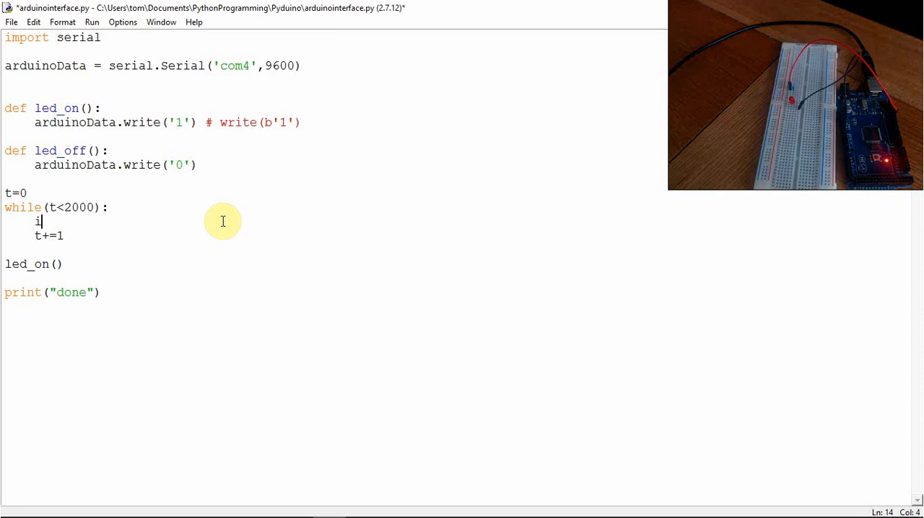
# Add 'if(t % 10 == 0): print(t)' inside the loop and run the script with F5.
pyautogui.write('f(t')
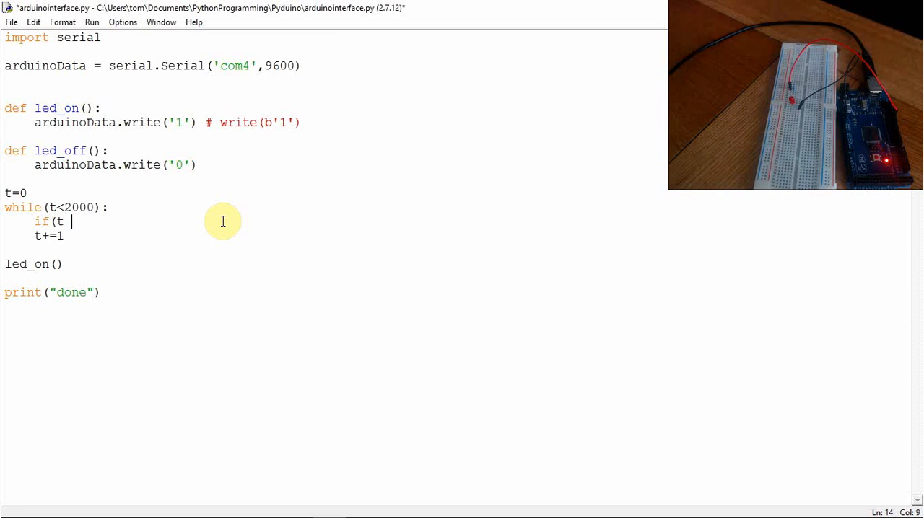
pyautogui.write('%')
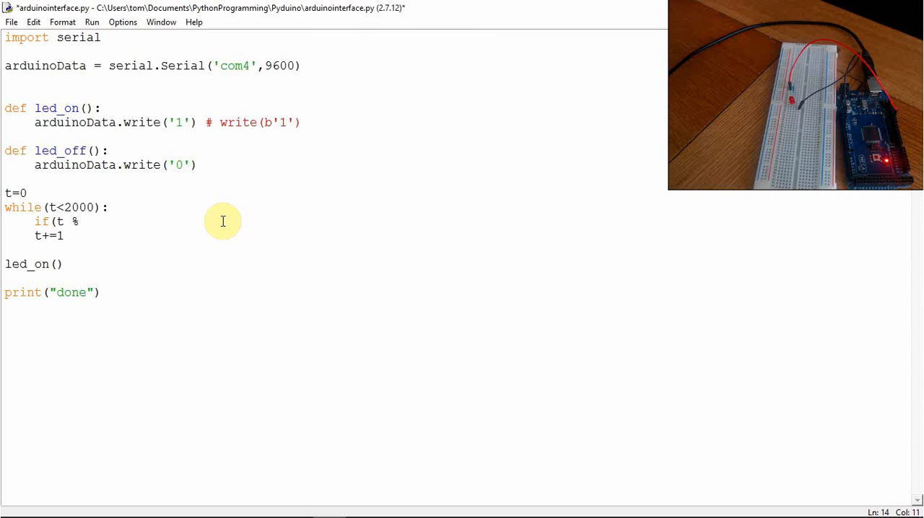
pyautogui.write('10')
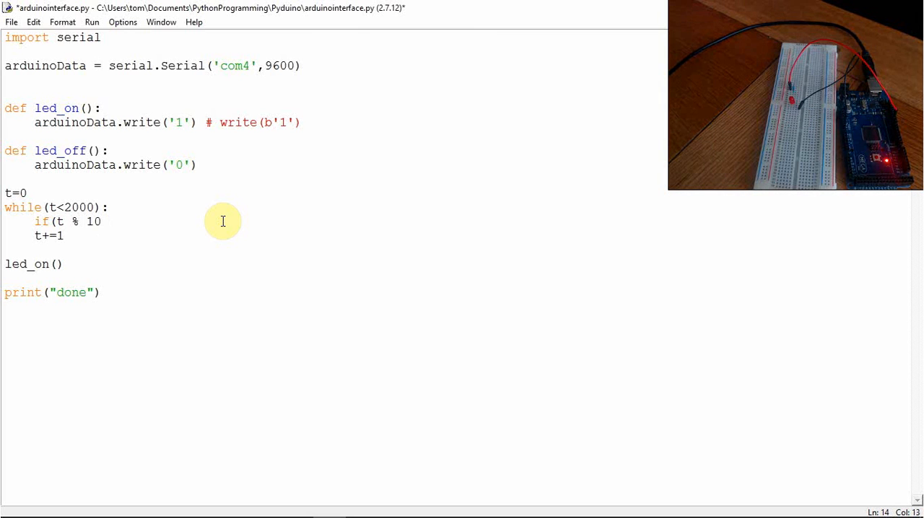
pyautogui.write('== 0):')
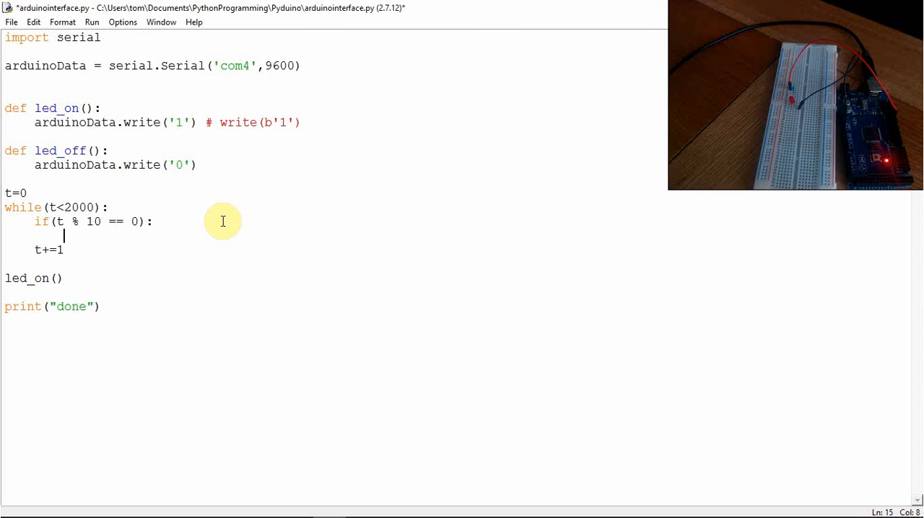
pyautogui.write('pri')
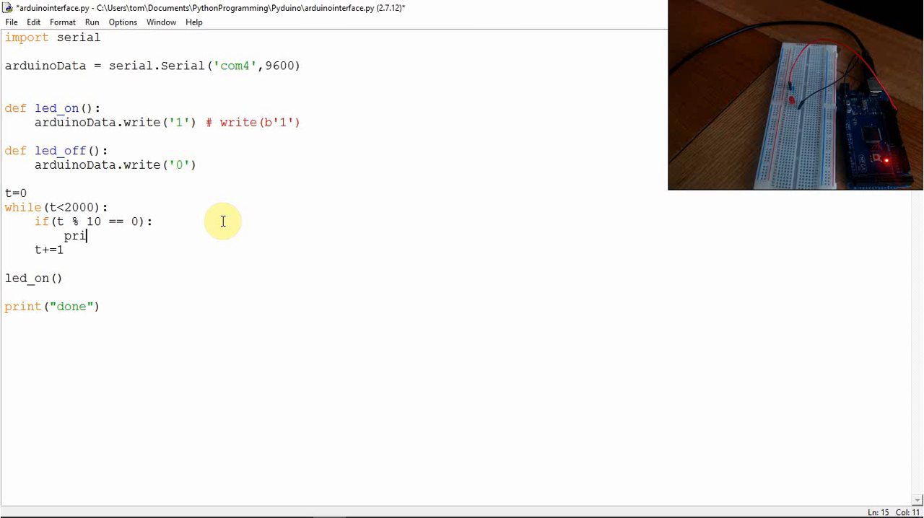
pyautogui.write('nt (')
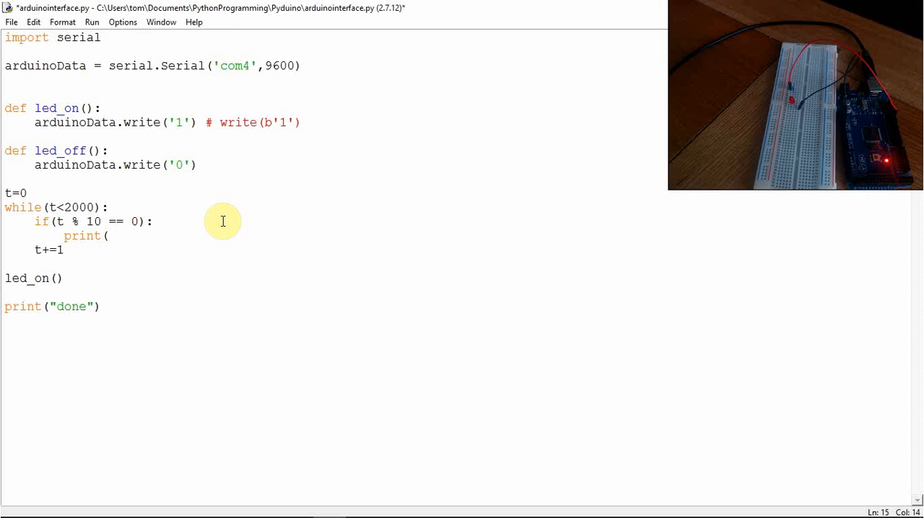
pyautogui.write('t)')
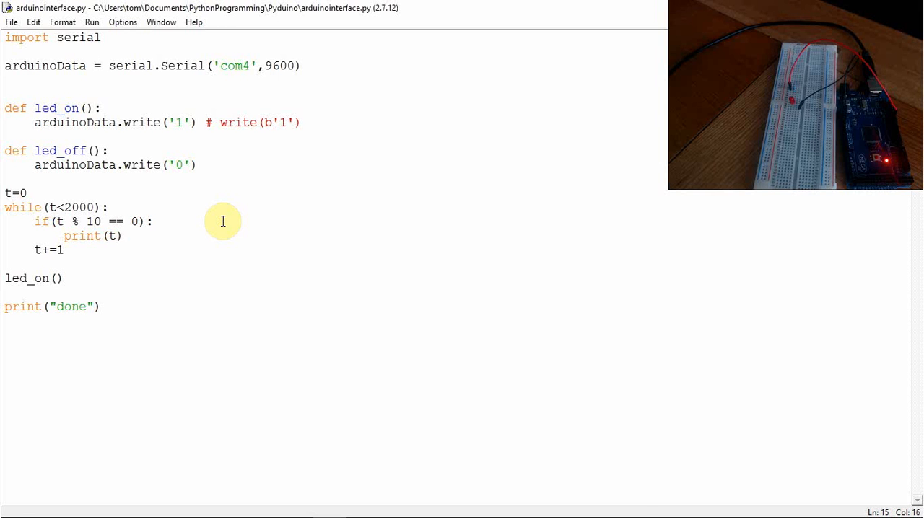
pyautogui.press('F5')
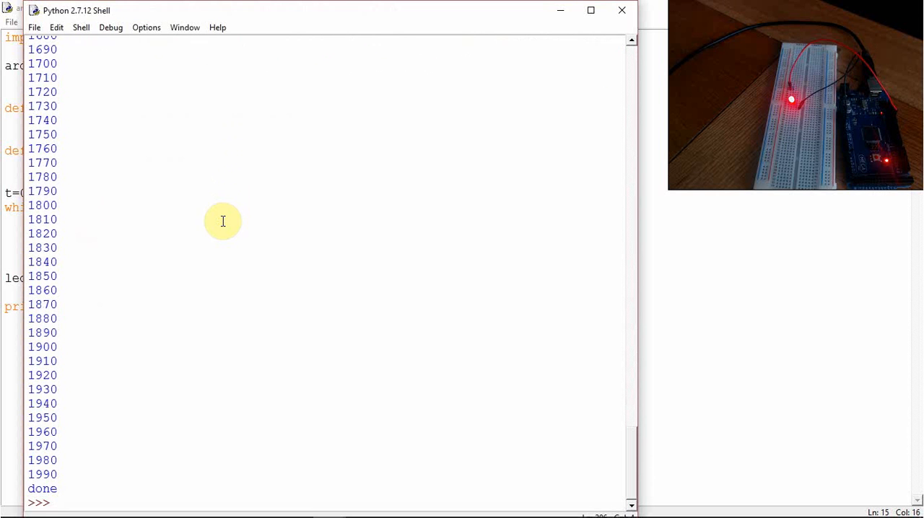
pyautogui.moveTo(364, 145)
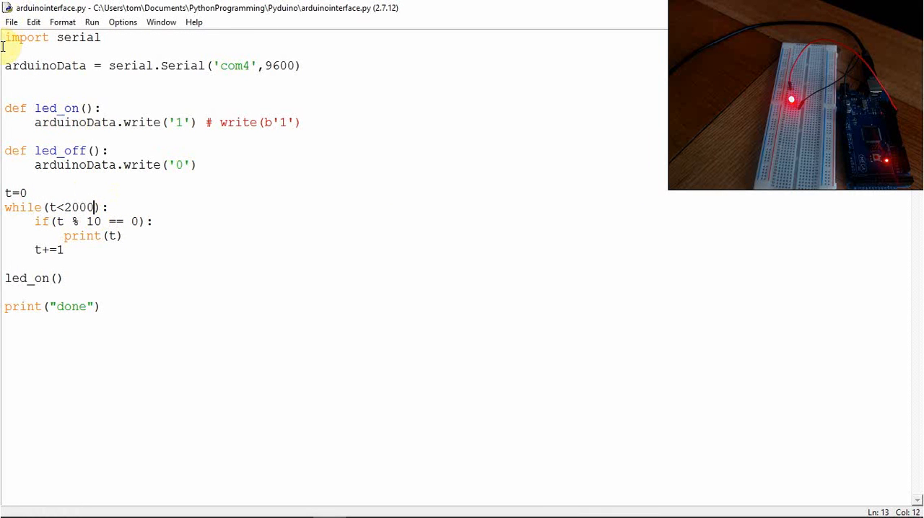
pyautogui.click(7, 51)
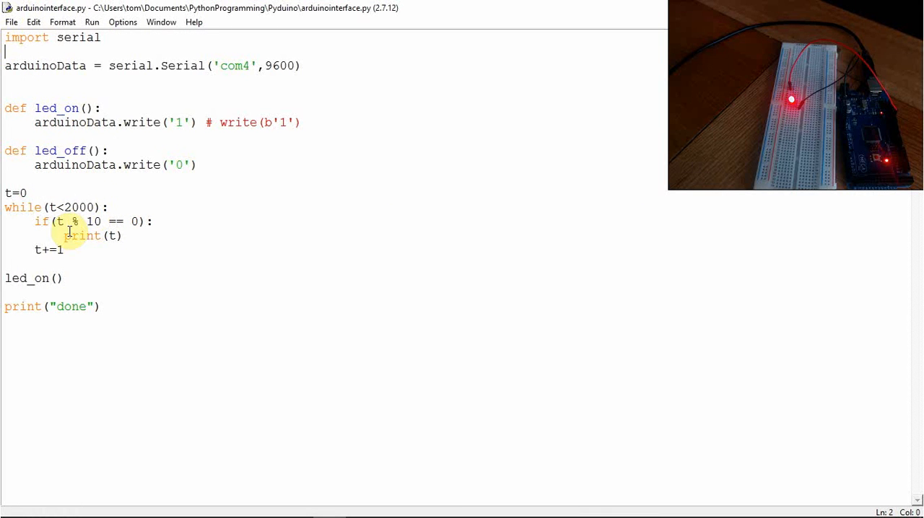
pyautogui.click(94, 207)
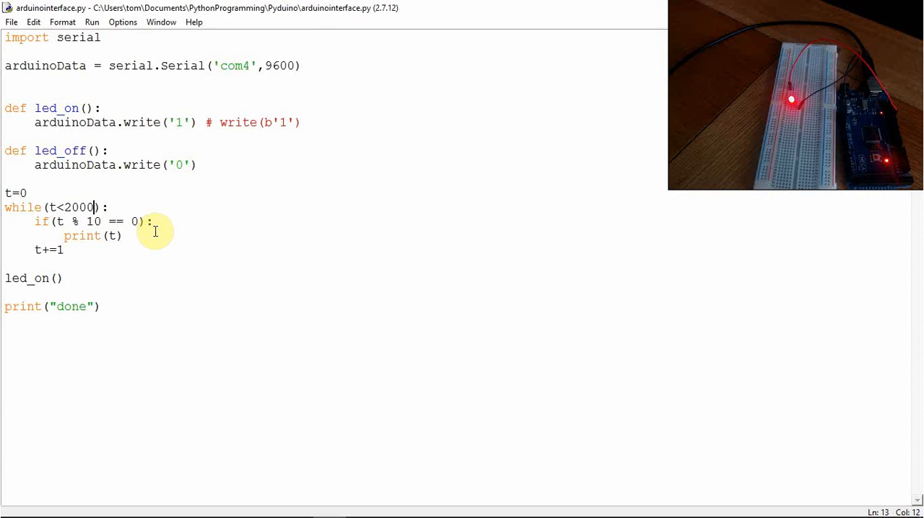
pyautogui.moveTo(108, 327)
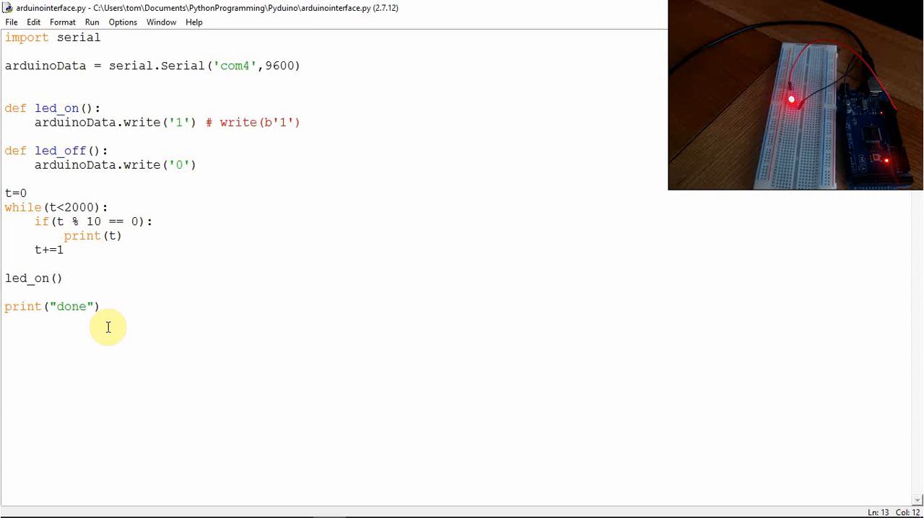
pyautogui.moveTo(264, 363)
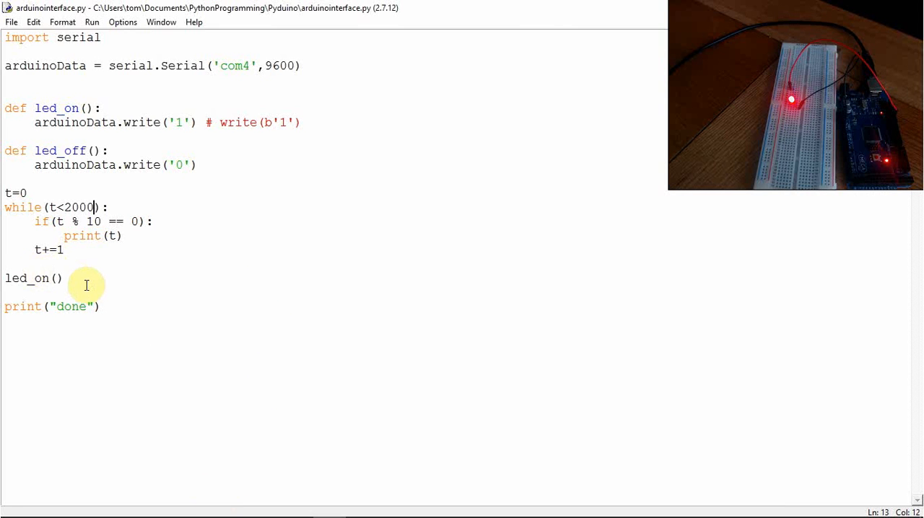
pyautogui.click(64, 278)
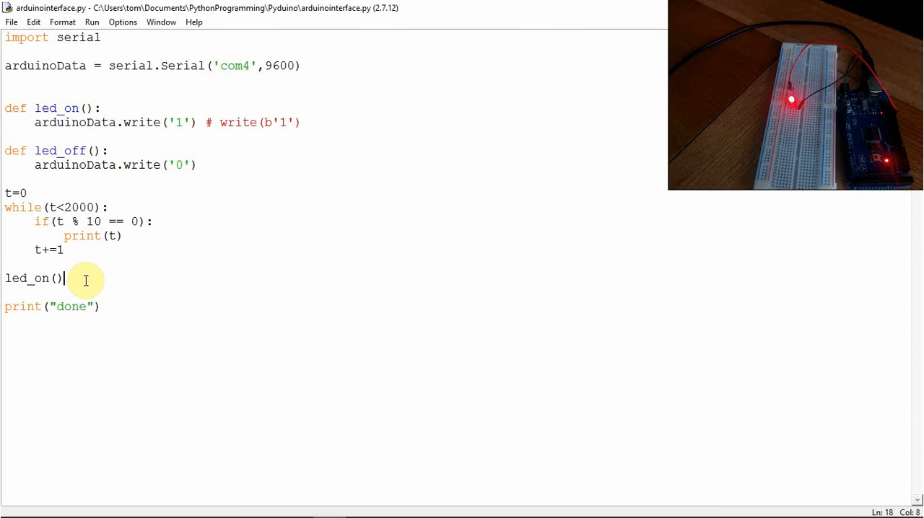
pyautogui.moveTo(268, 412)
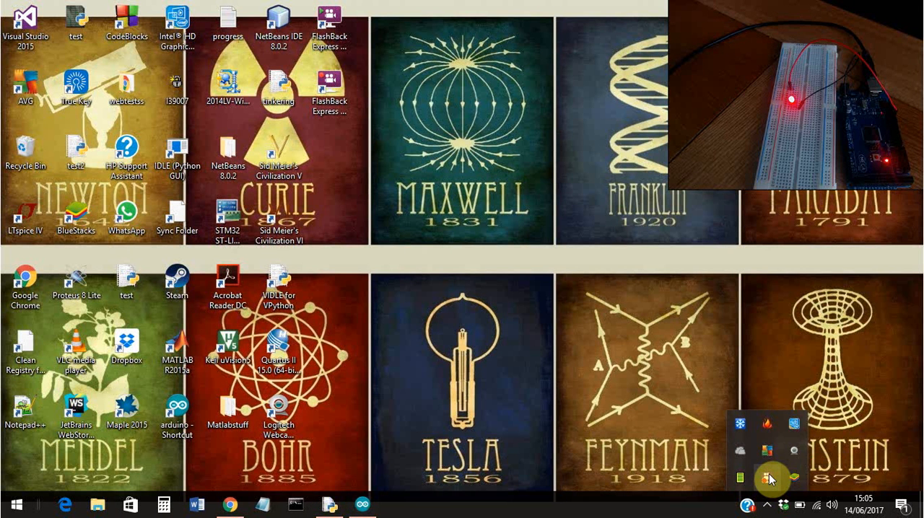
# Right-click the FlashBack Express tray icon to show its recorder menu.
pyautogui.rightClick(768, 478)
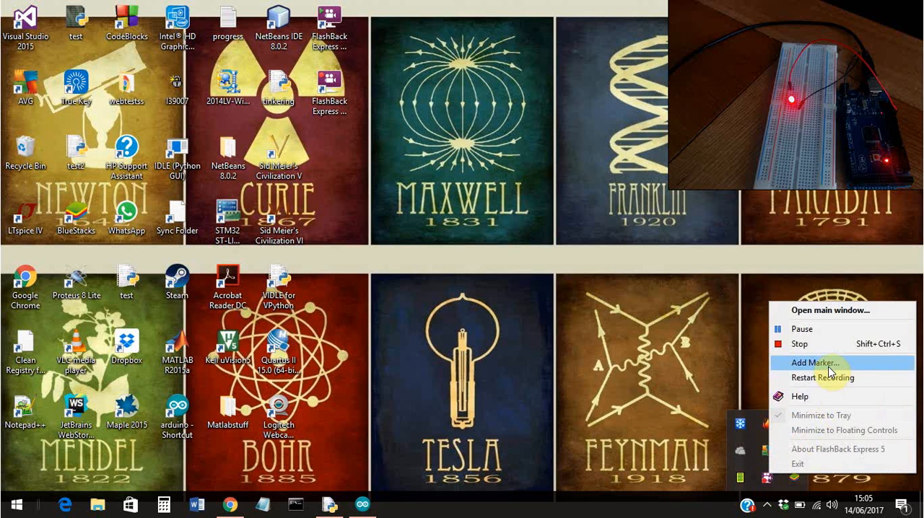